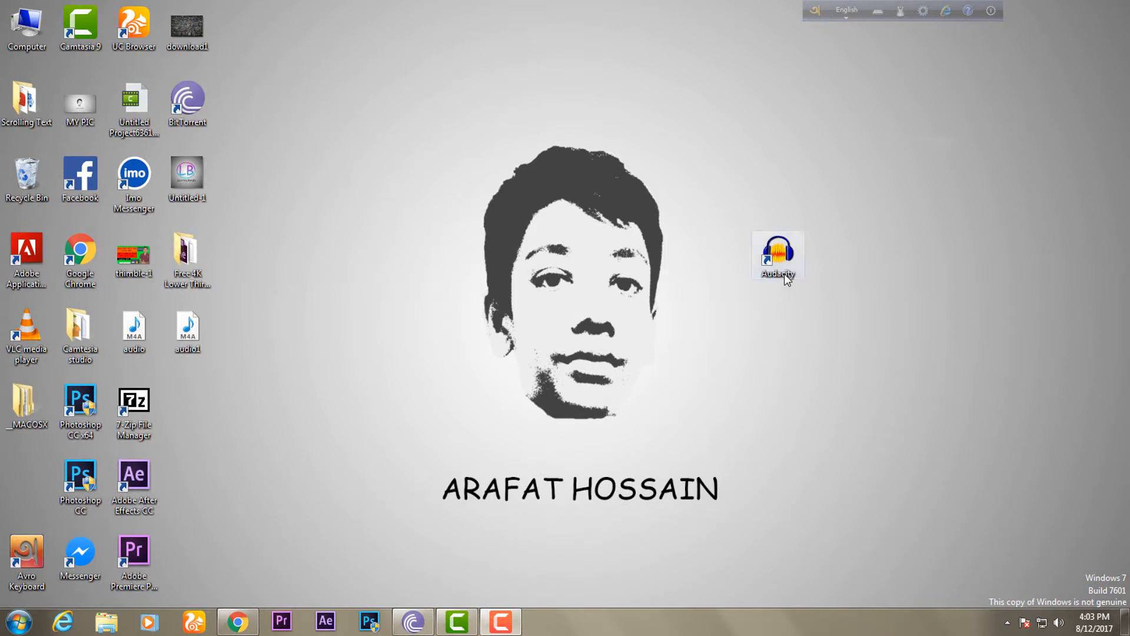
# Step: Refresh the Windows desktop from its right-click menu
pyautogui.rightClick(778, 281)
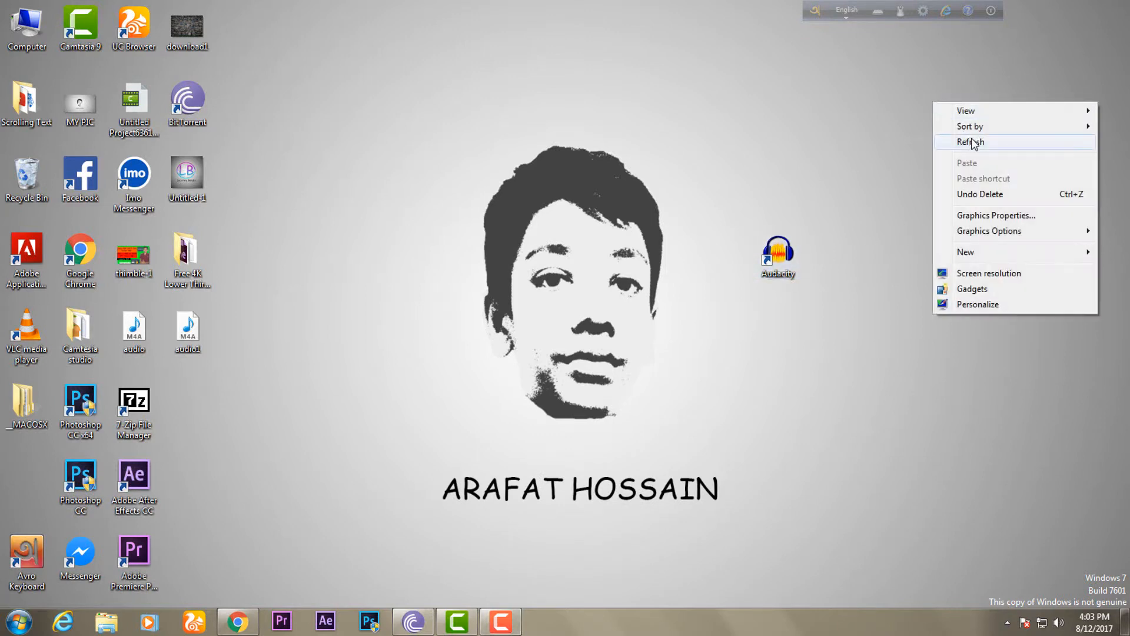
pyautogui.click(970, 141)
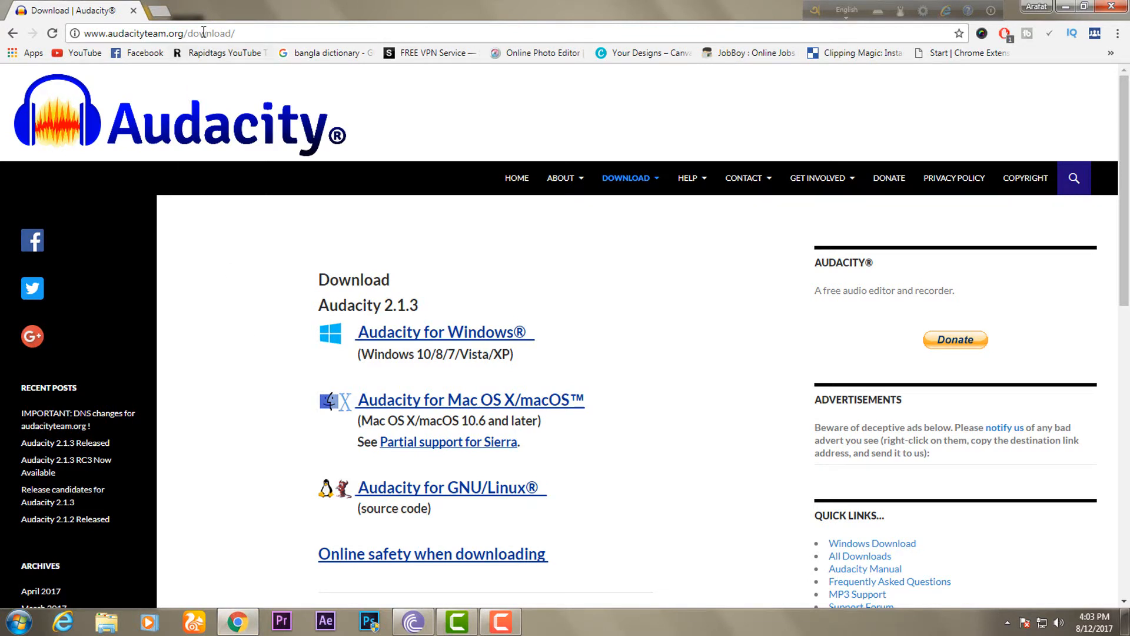
# Step: Go to the Audacity for Windows download page listing the 2.1.3 installer
pyautogui.click(180, 33)
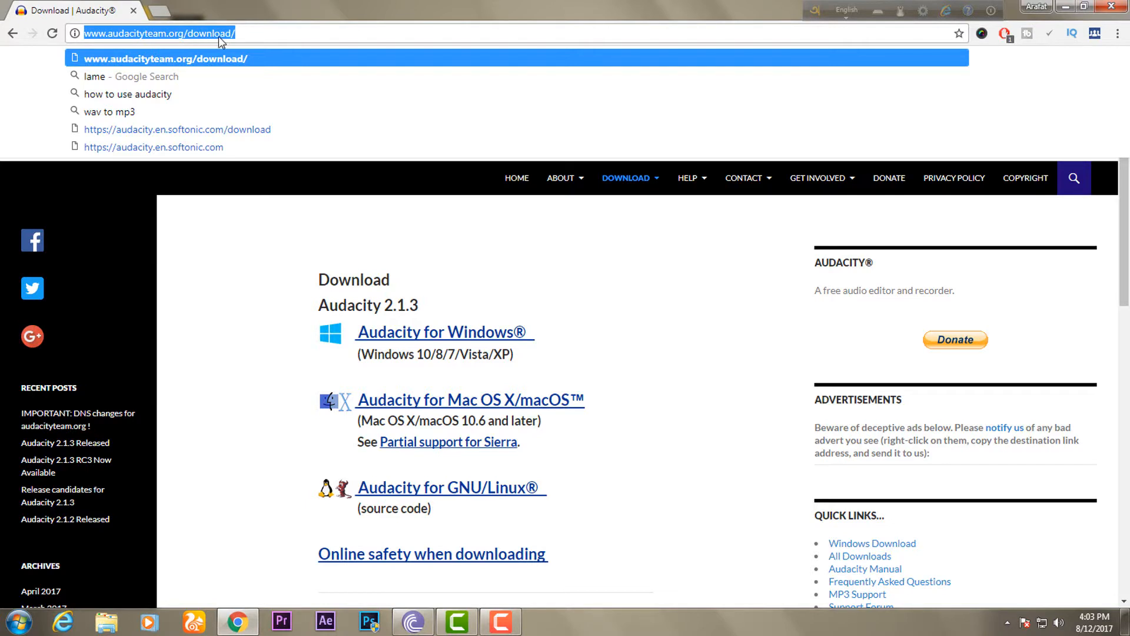
pyautogui.moveTo(254, 94)
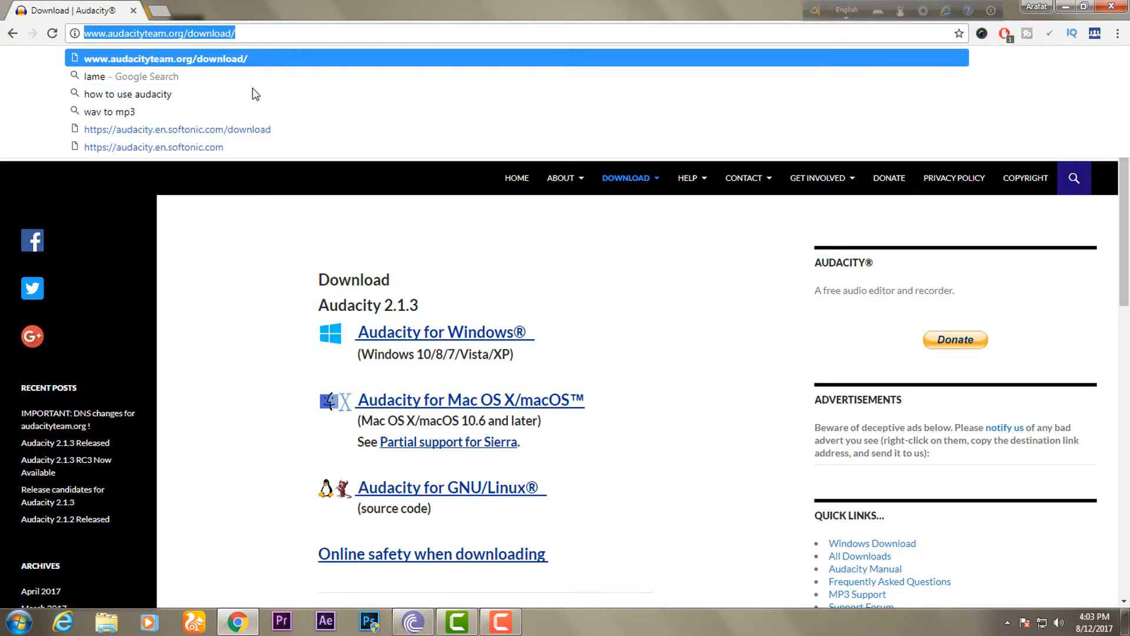
pyautogui.moveTo(258, 390)
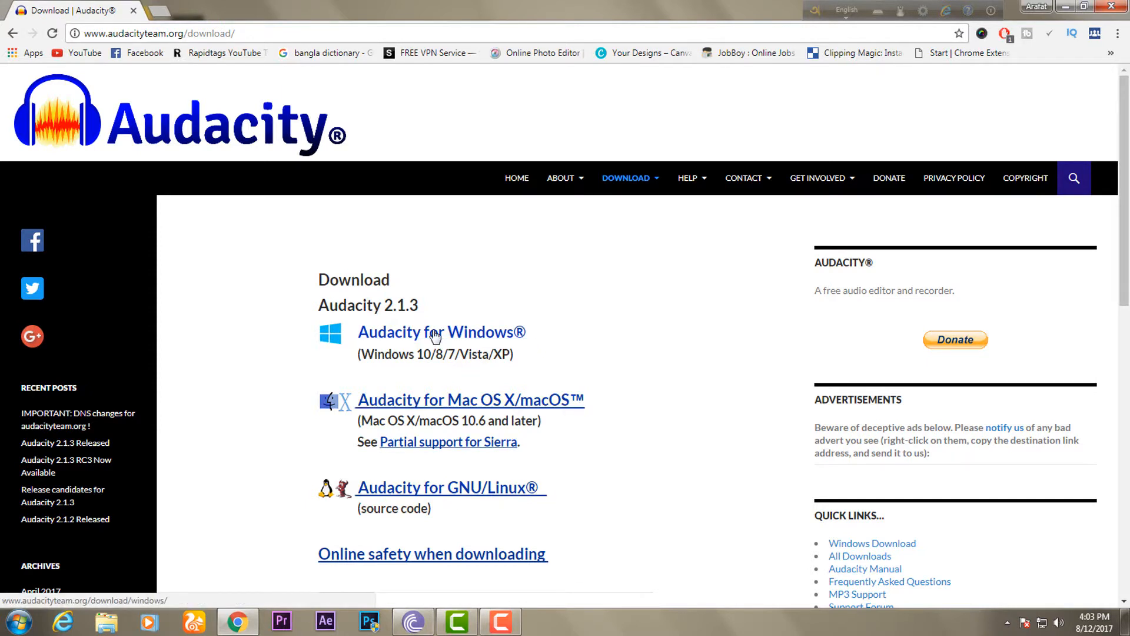
pyautogui.click(442, 332)
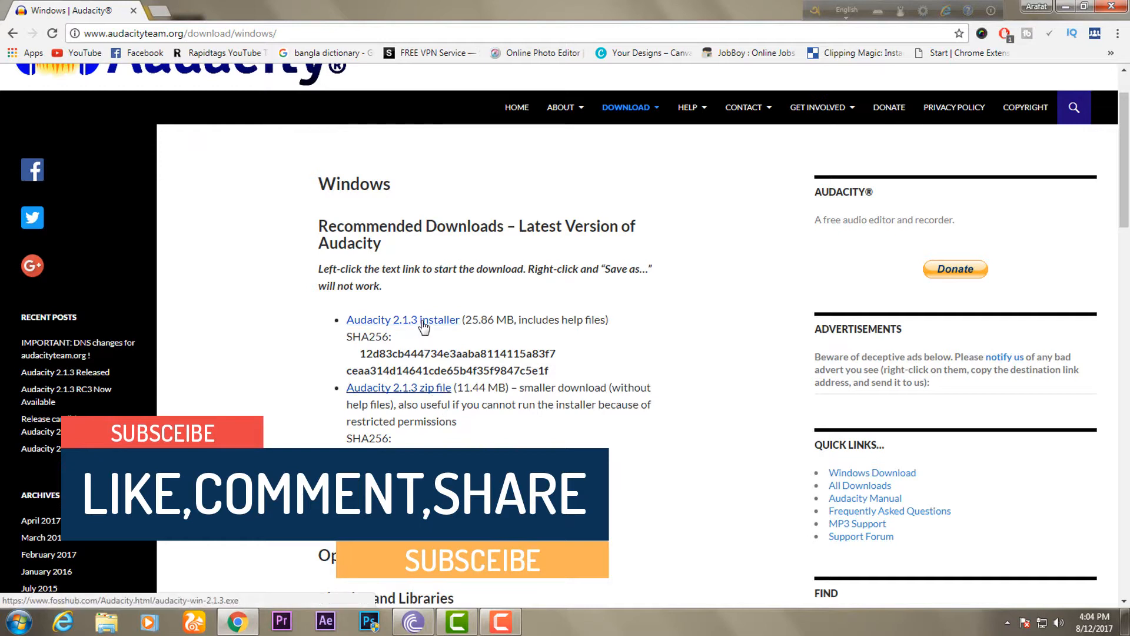
# Step: Download the Audacity 2.1.3 installer, passing the not-a-robot check on fosshub
pyautogui.click(403, 319)
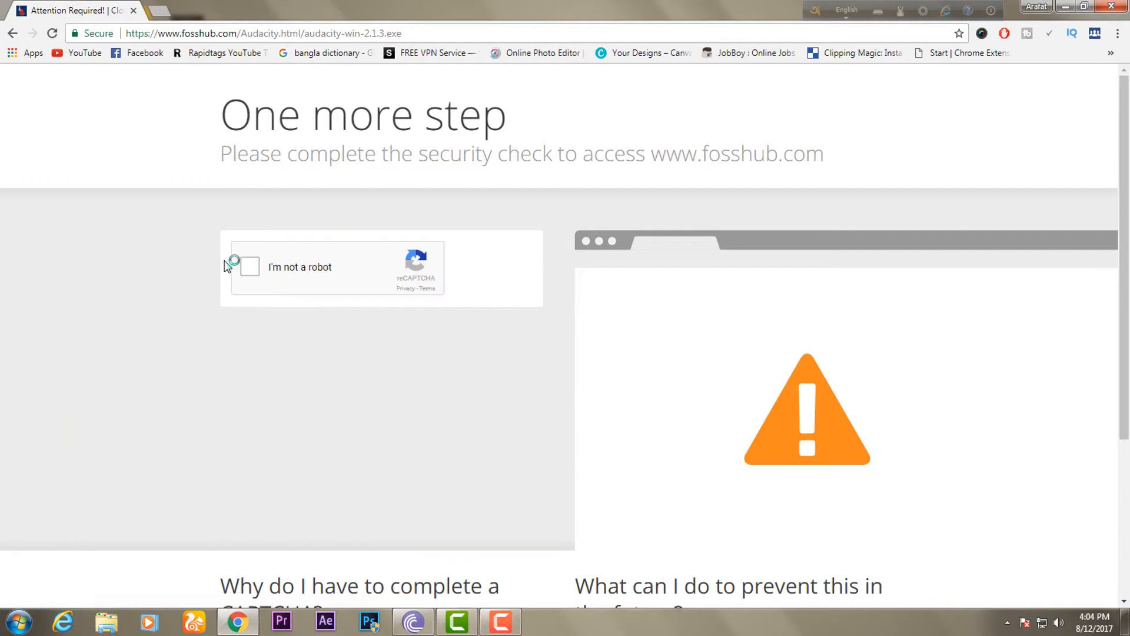
pyautogui.click(249, 267)
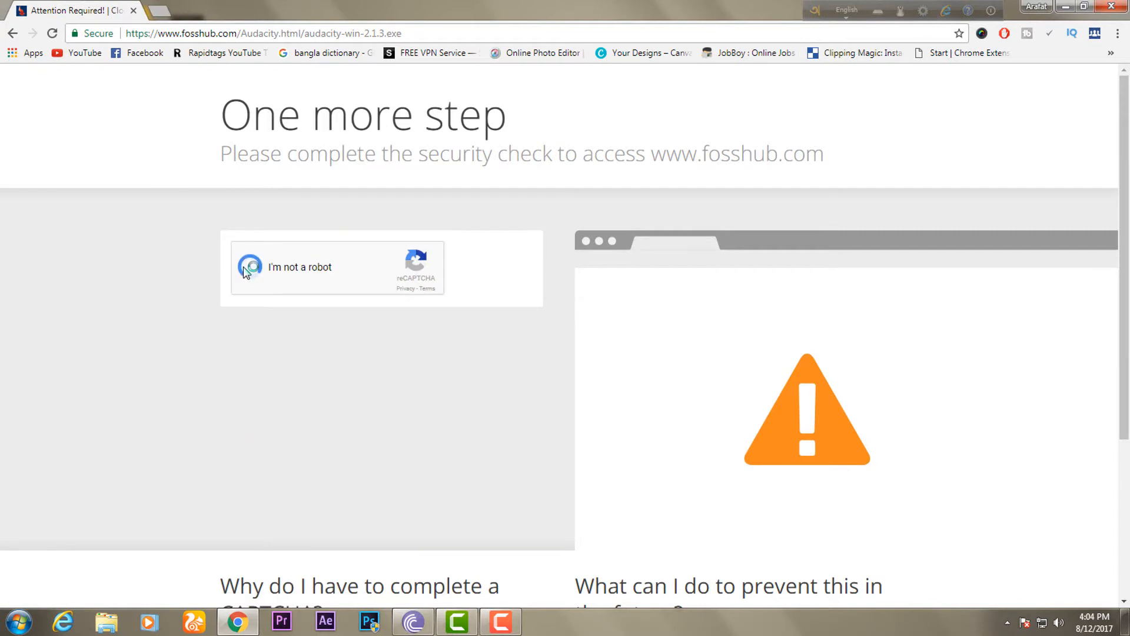
pyautogui.click(252, 268)
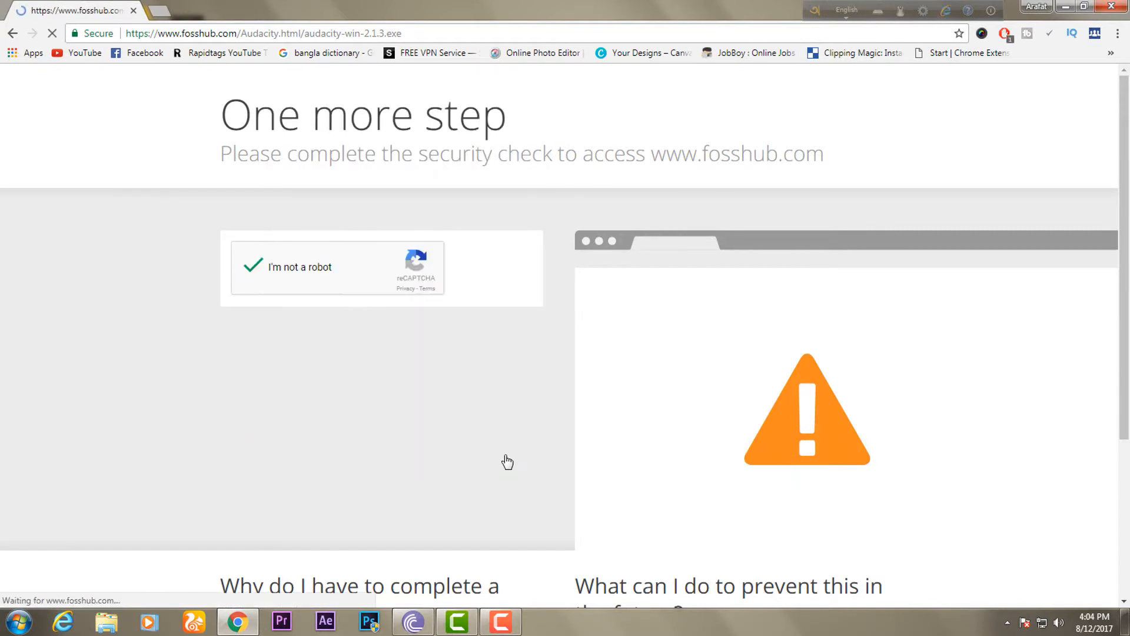
pyautogui.click(252, 266)
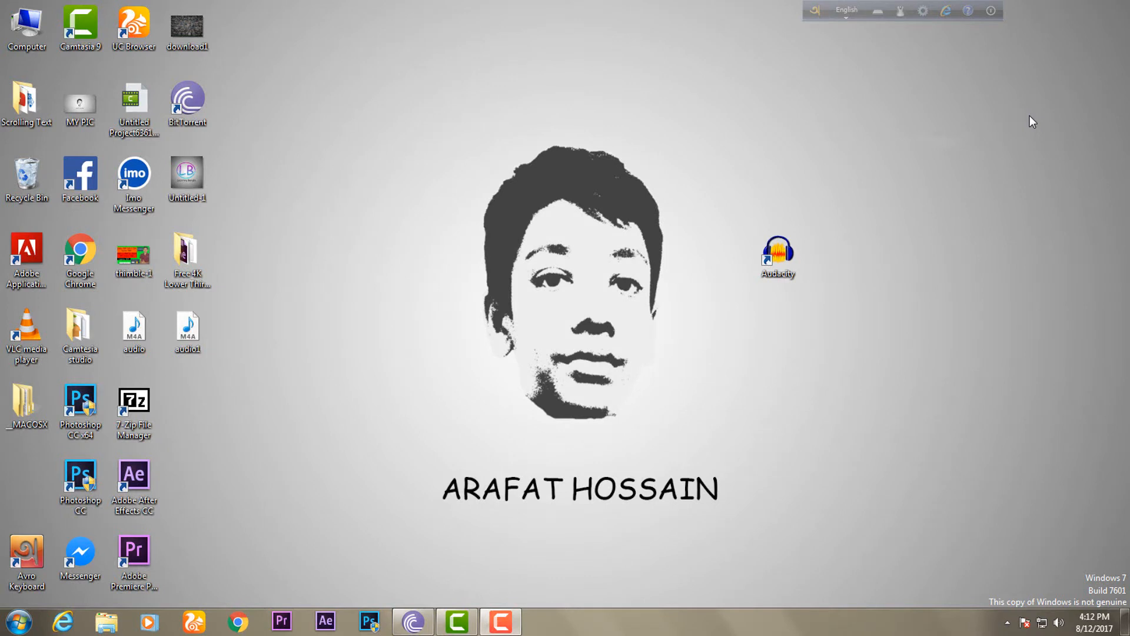
pyautogui.moveTo(818, 254)
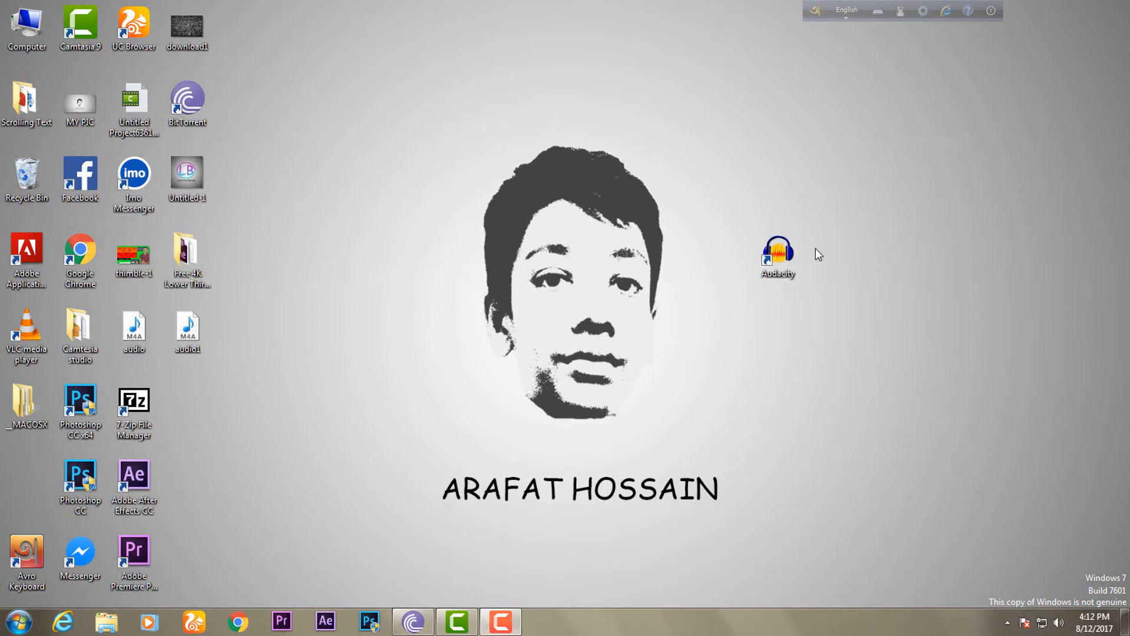
# Step: Launch Audacity from its desktop shortcut into an empty project
pyautogui.click(778, 254)
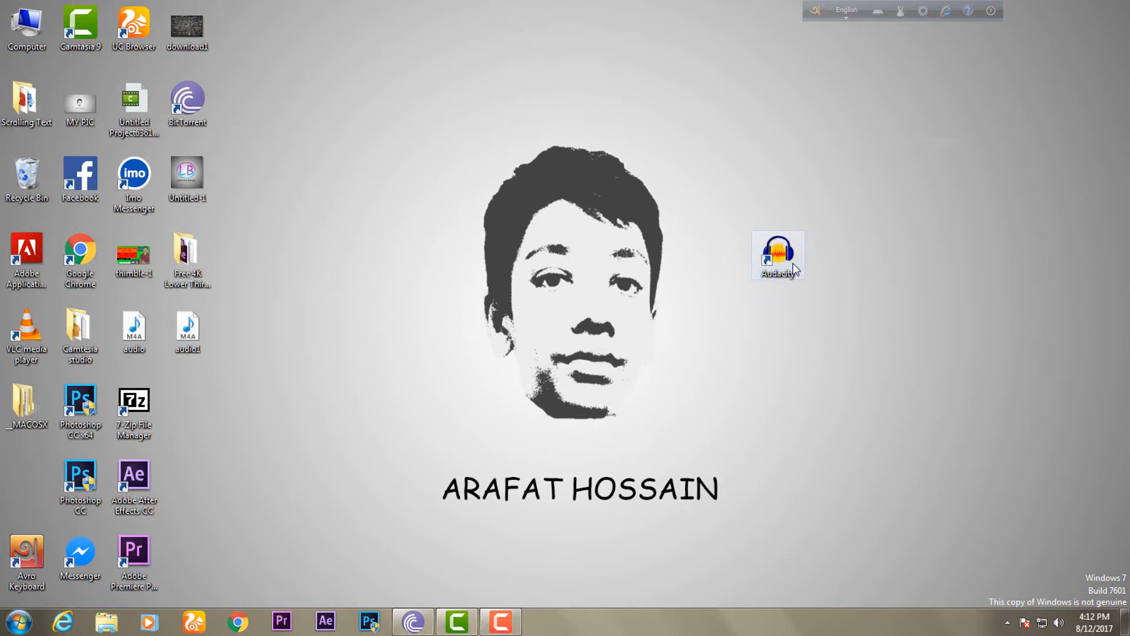
pyautogui.doubleClick(778, 254)
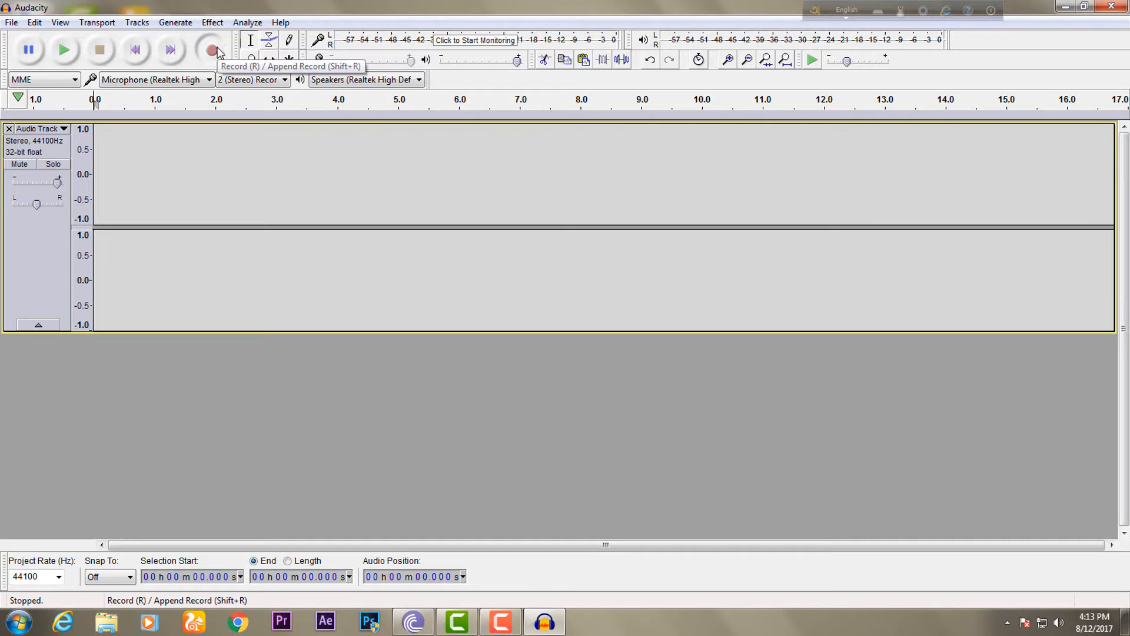
# Step: Record about ten seconds of voice onto a new track and play it back
pyautogui.click(211, 49)
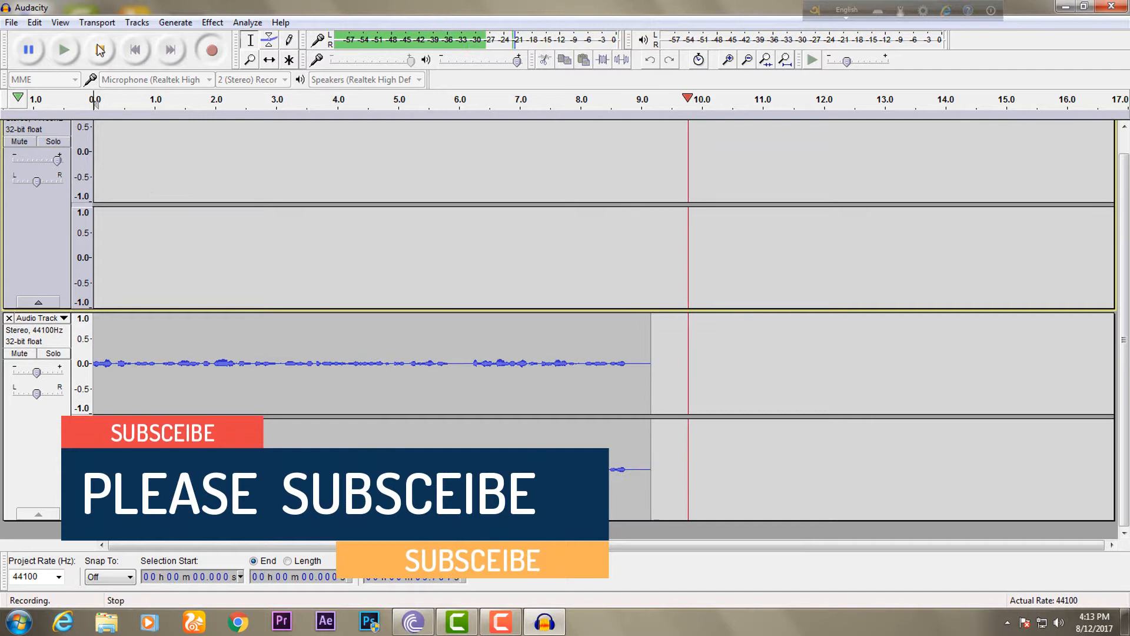
pyautogui.click(99, 49)
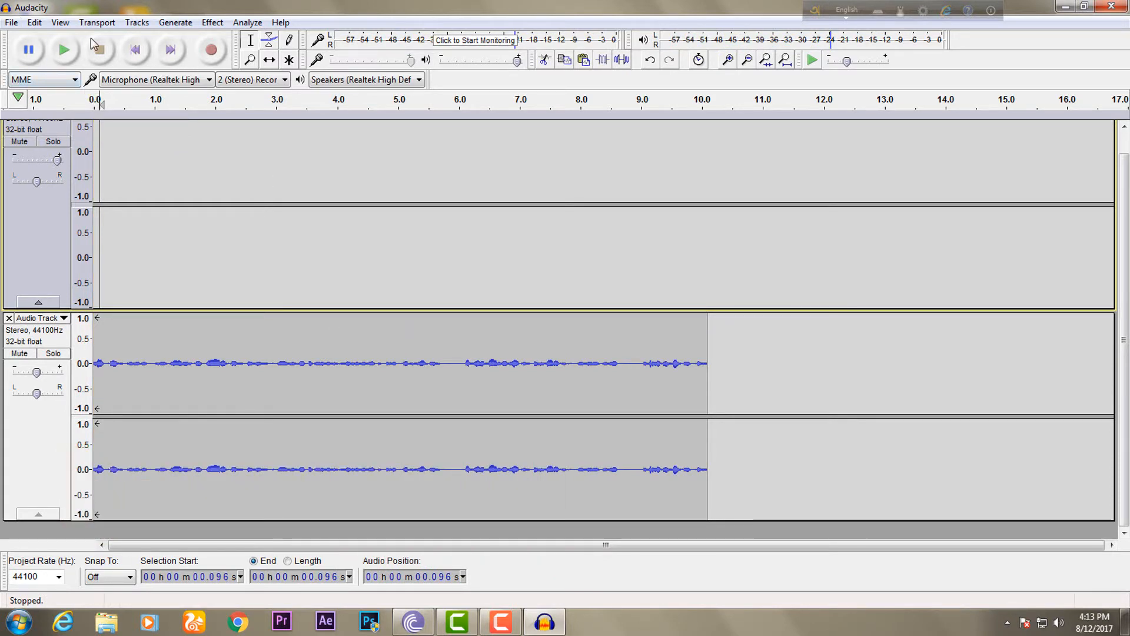
pyautogui.click(62, 50)
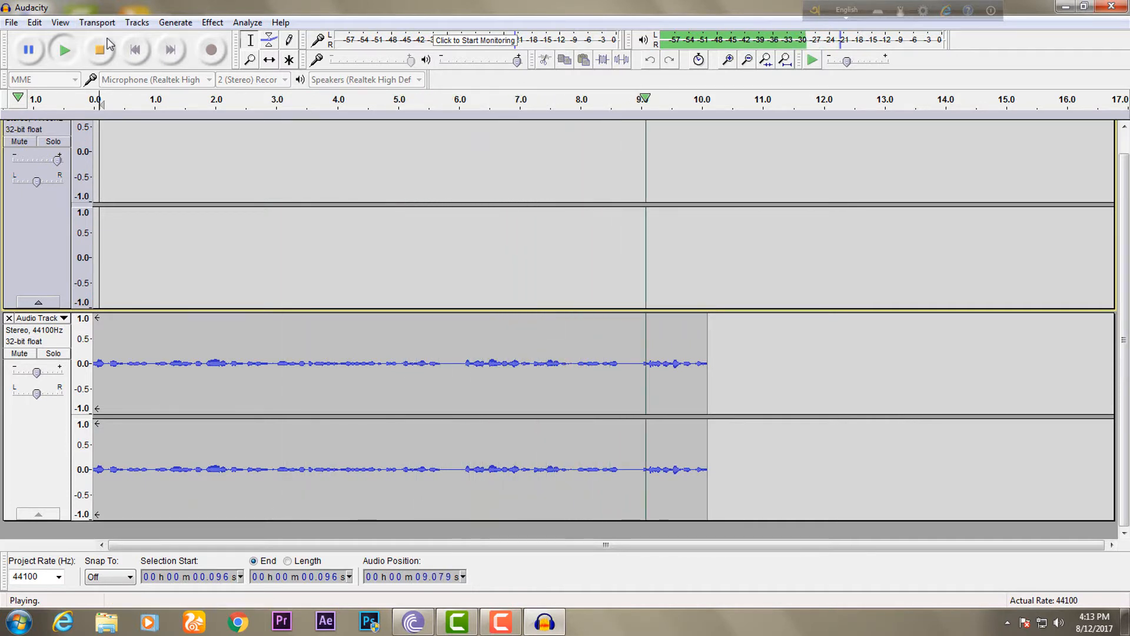
# Step: Stop playback and replay the recording from a point near its beginning
pyautogui.click(98, 49)
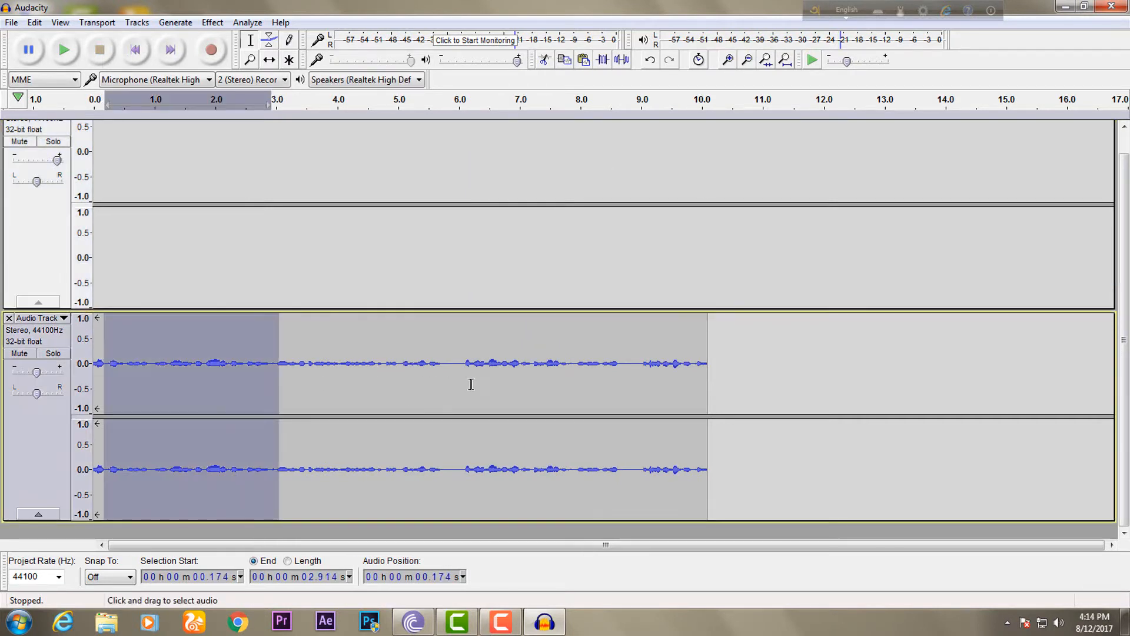
pyautogui.click(710, 364)
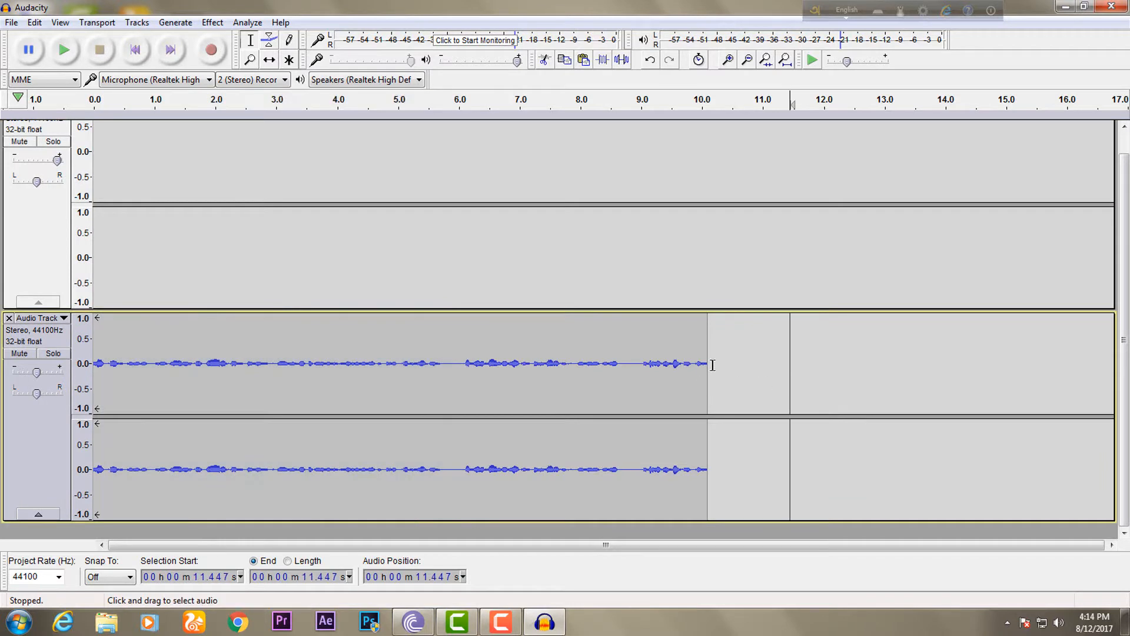
pyautogui.moveTo(706, 363); pyautogui.dragTo(769, 364)
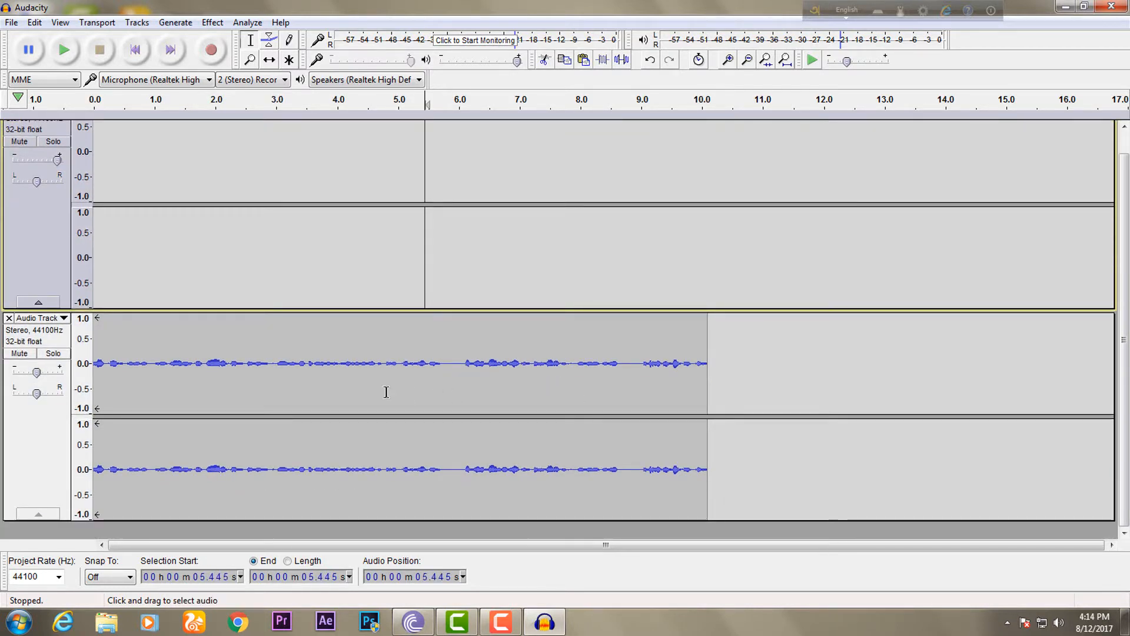
pyautogui.click(275, 364)
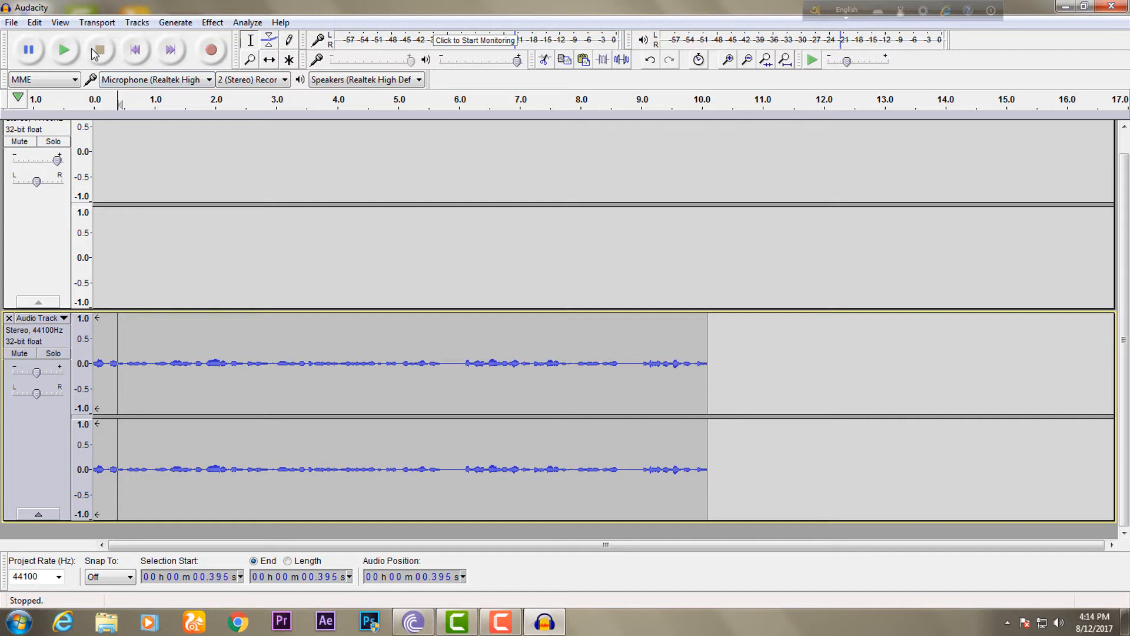
pyautogui.click(64, 49)
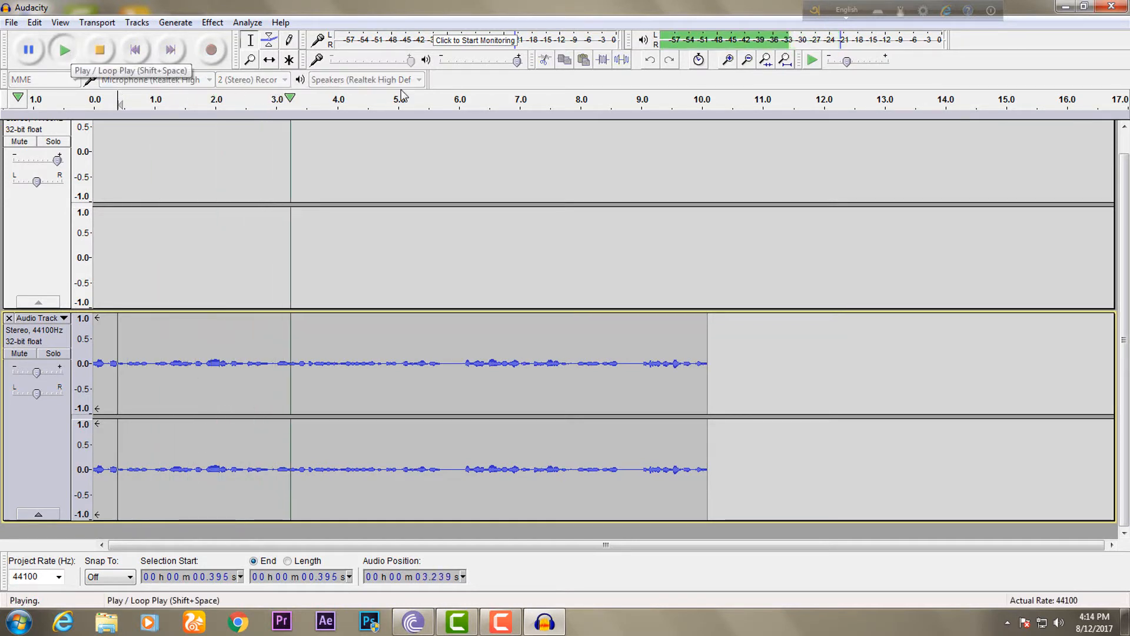
pyautogui.click(99, 50)
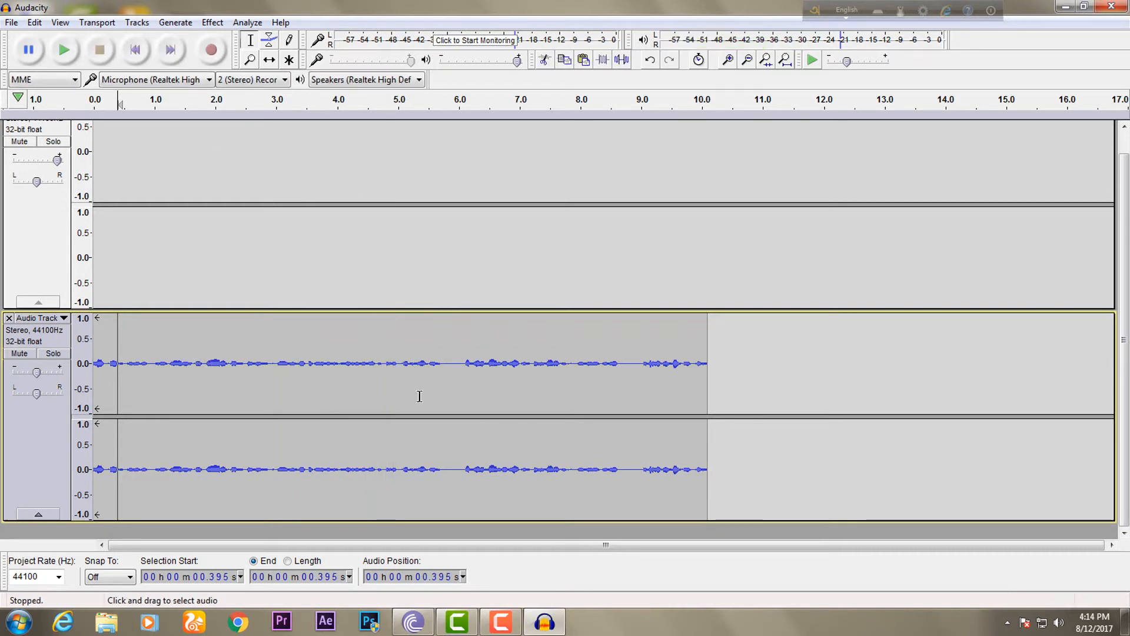
# Step: Select the entire ten-second recording across the track
pyautogui.click(420, 363)
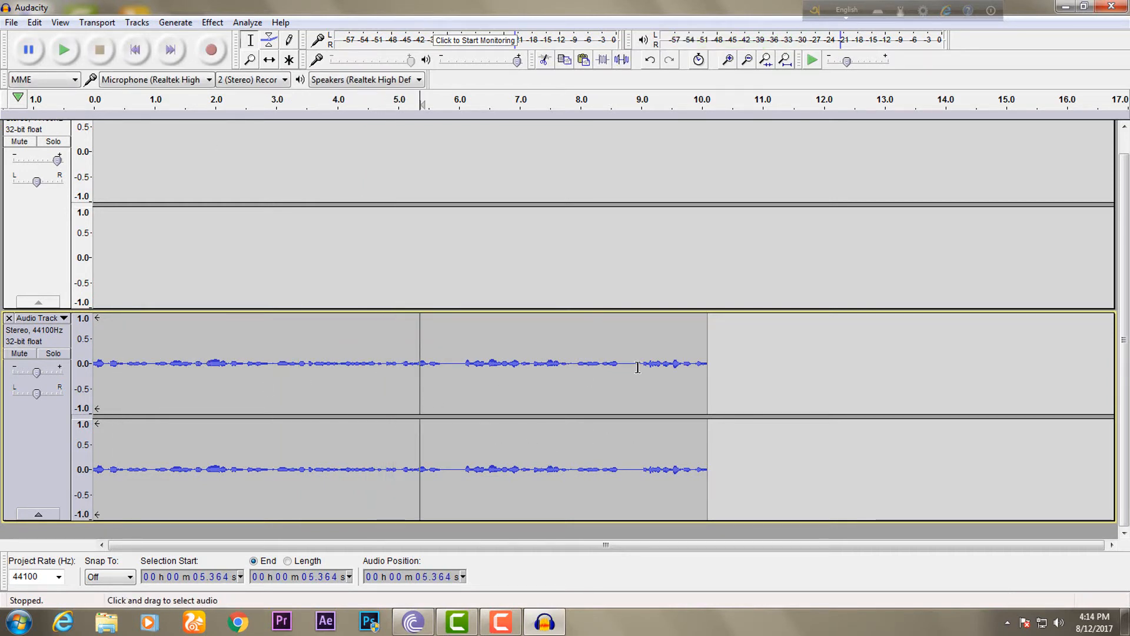
pyautogui.moveTo(98, 364); pyautogui.dragTo(706, 363)
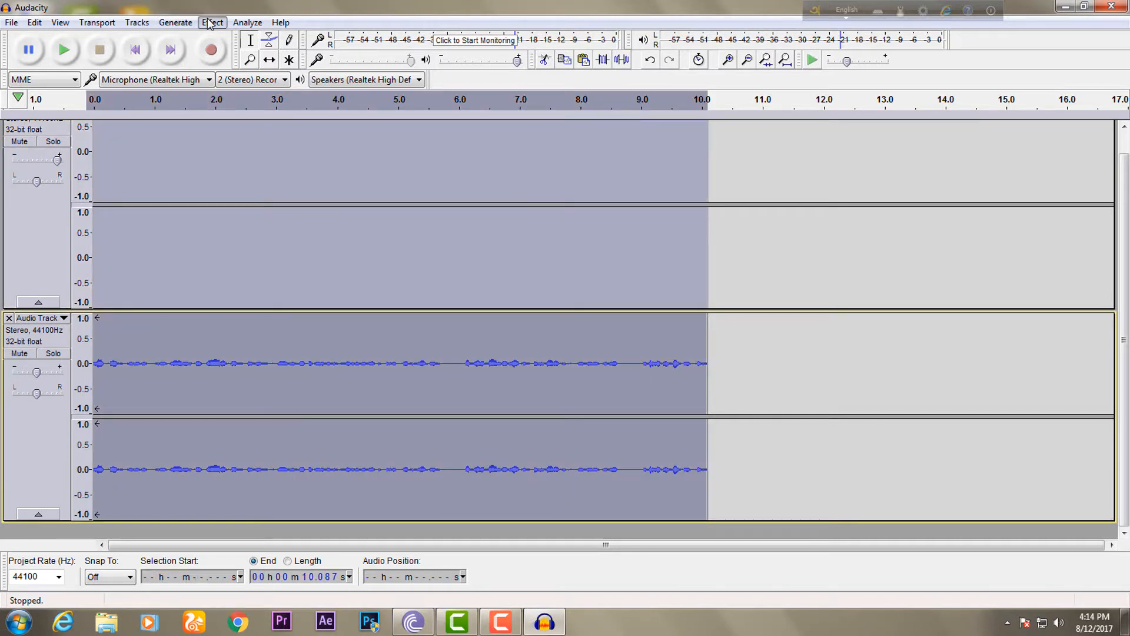
# Step: Capture the noise profile from the selection and reopen Noise Reduction
pyautogui.click(212, 22)
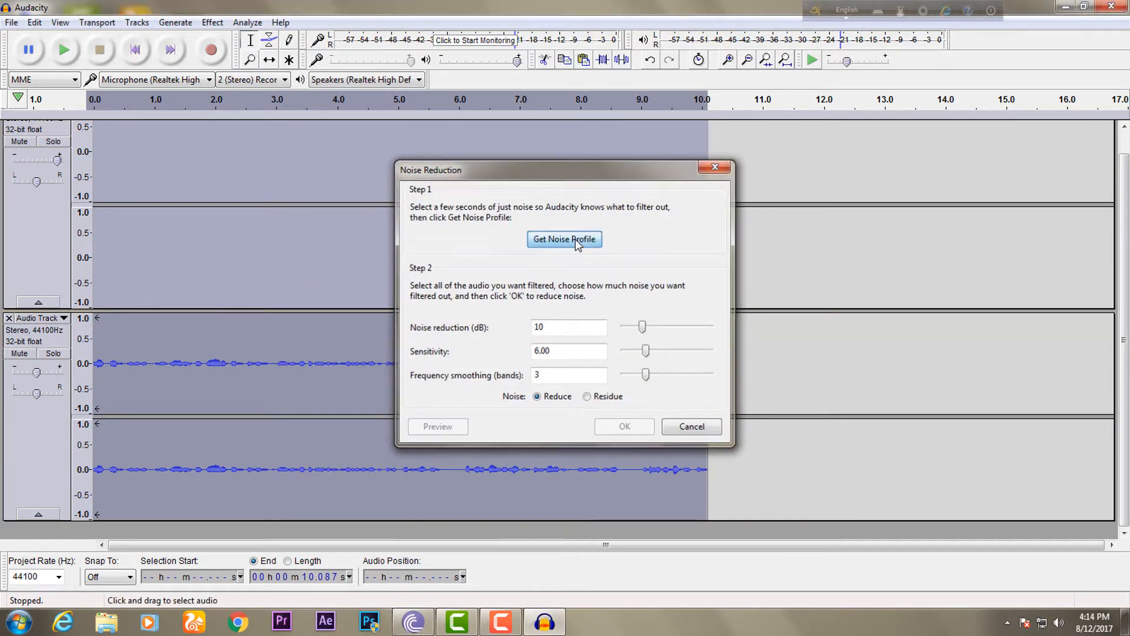
pyautogui.click(564, 239)
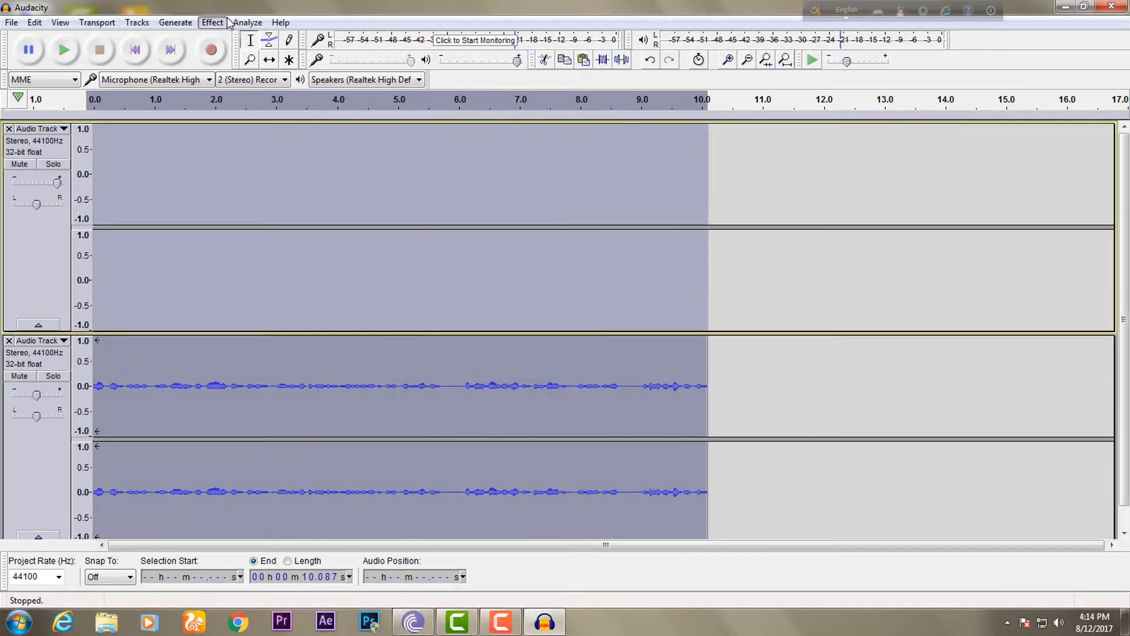
pyautogui.click(212, 22)
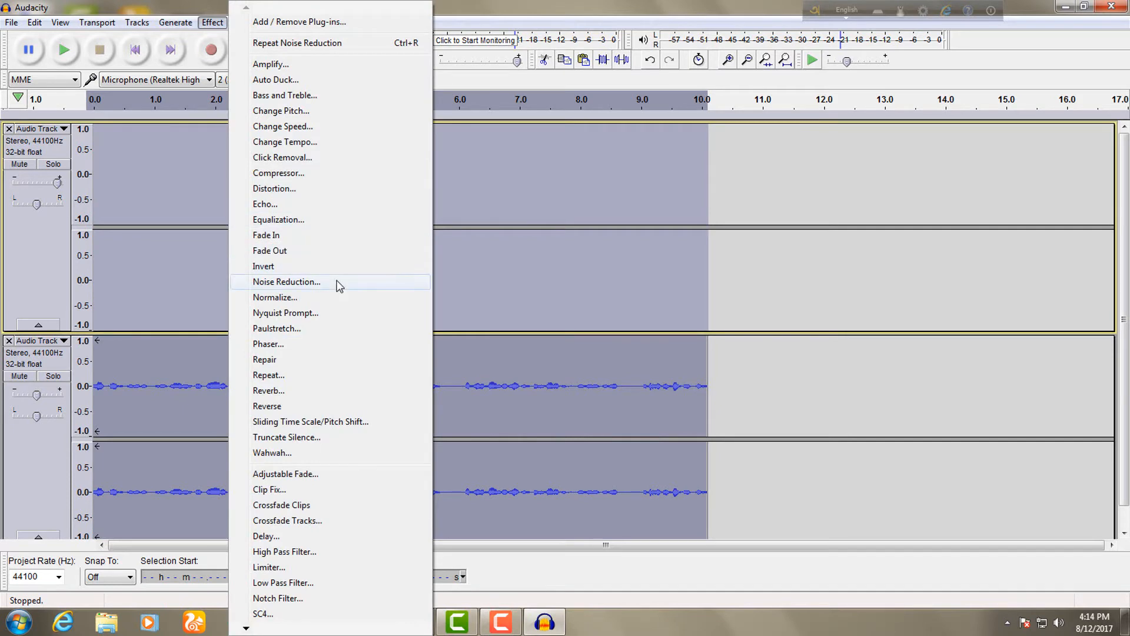
pyautogui.click(287, 281)
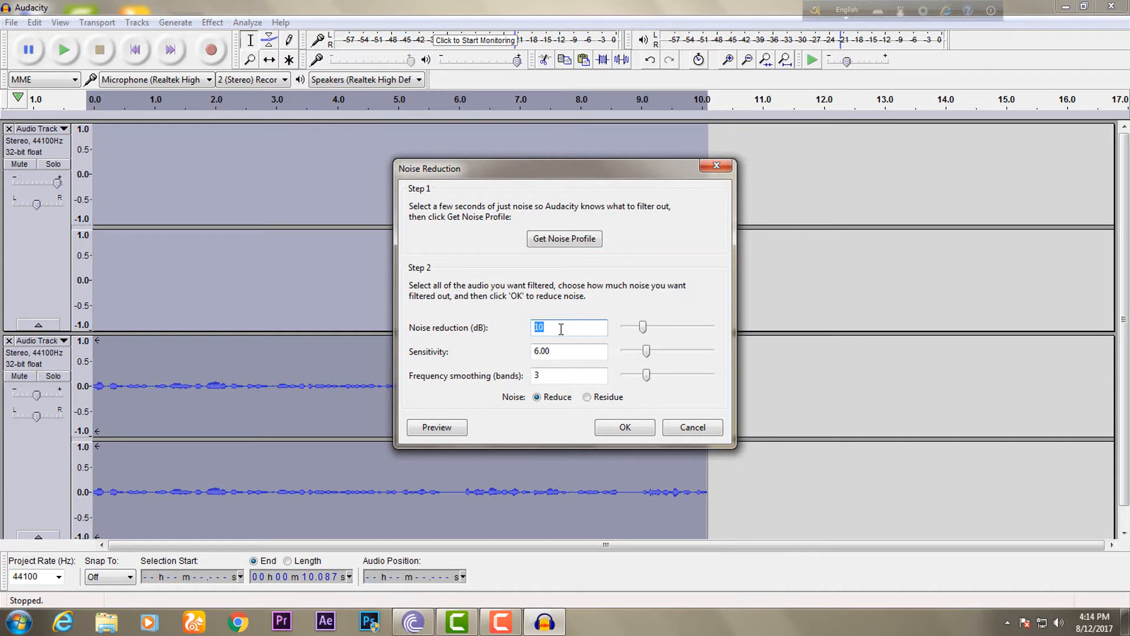
# Step: Set noise reduction to 8 dB, preview it briefly, and apply it to the recording
pyautogui.write('2')
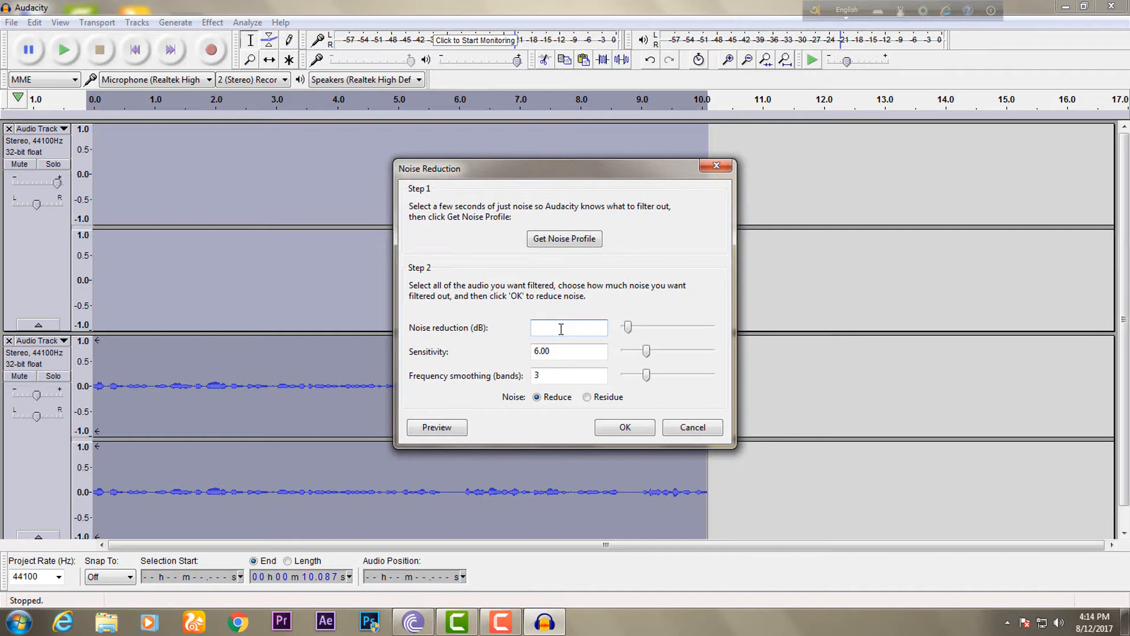
pyautogui.write('8')
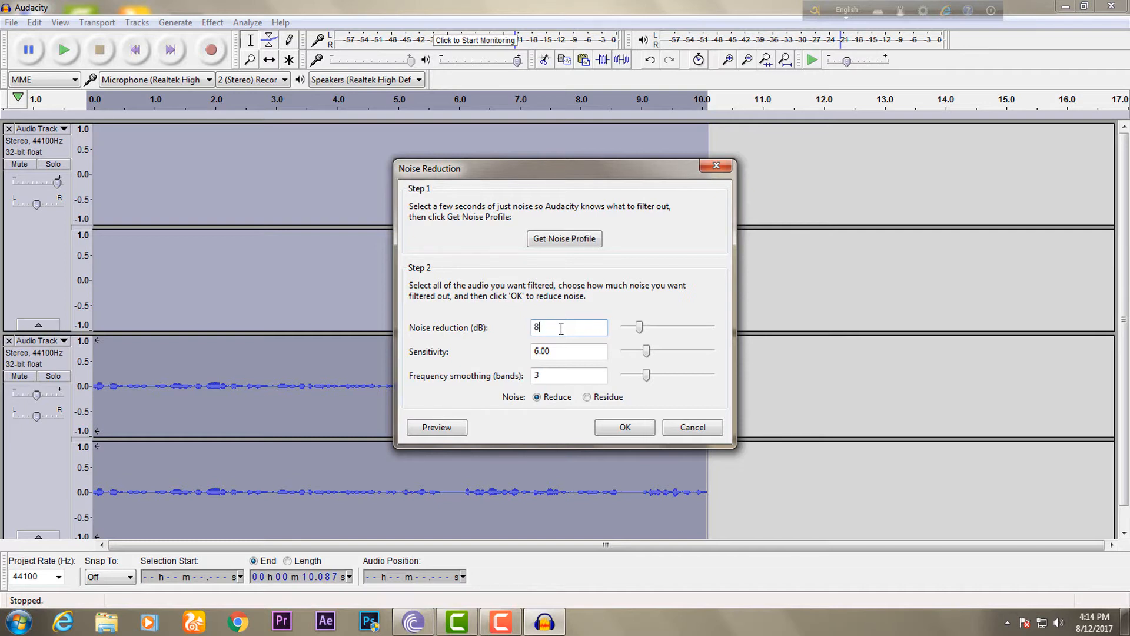
pyautogui.click(436, 426)
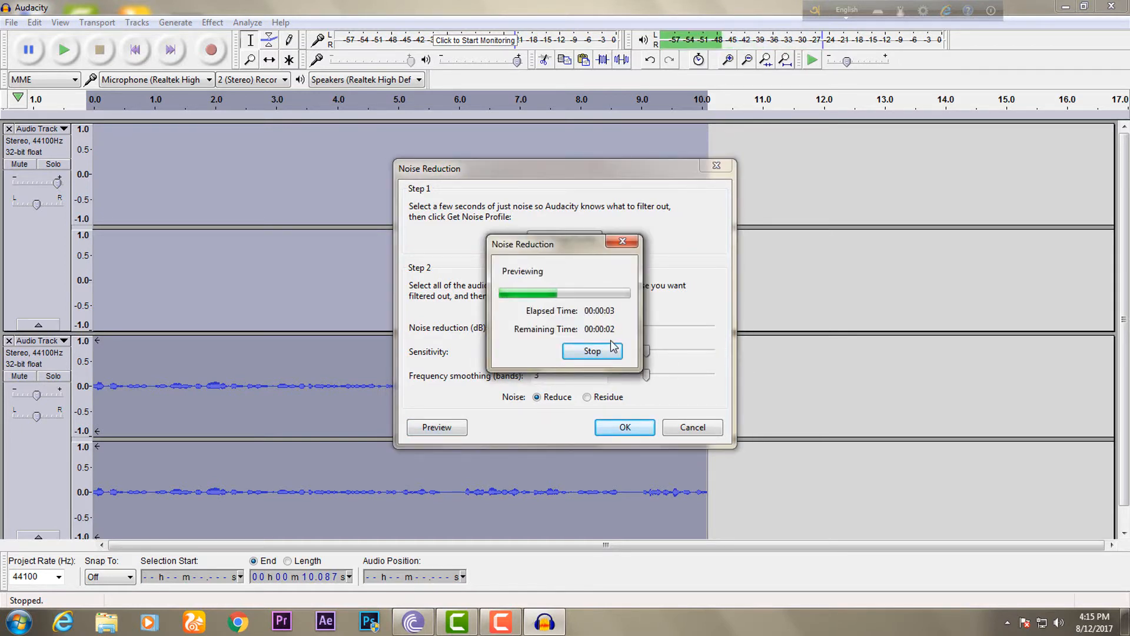
pyautogui.click(592, 351)
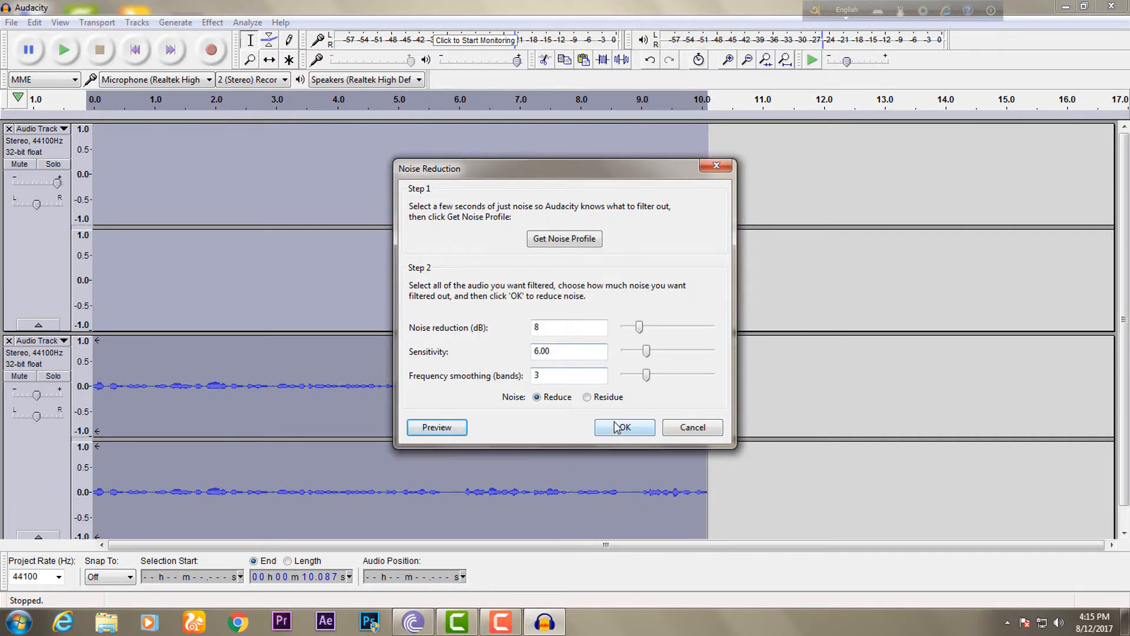
pyautogui.click(624, 427)
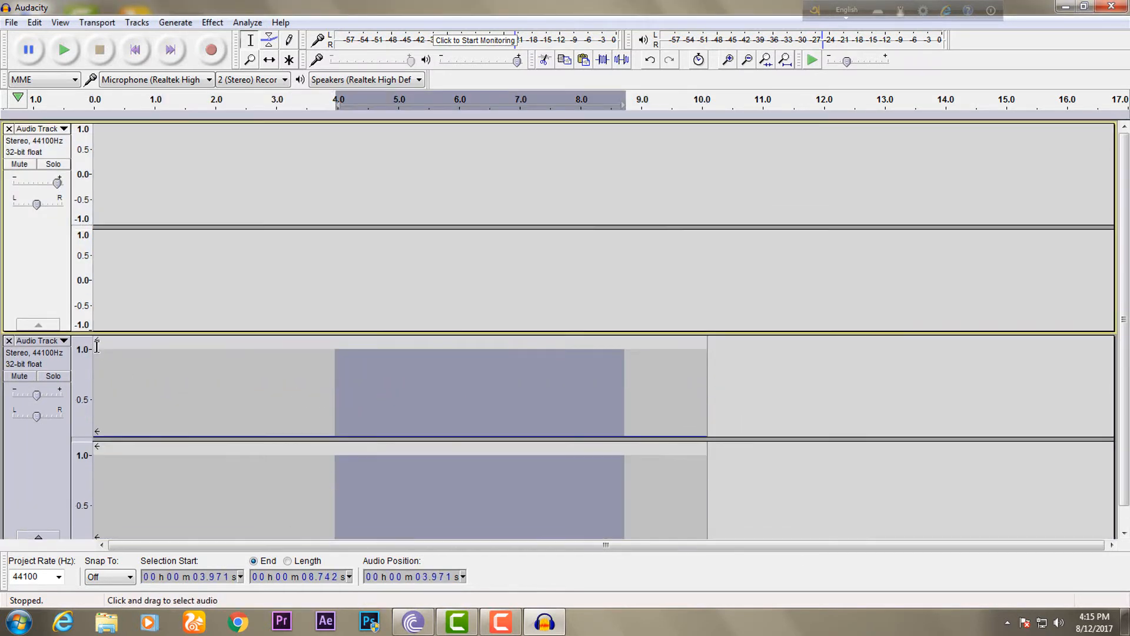
pyautogui.click(62, 49)
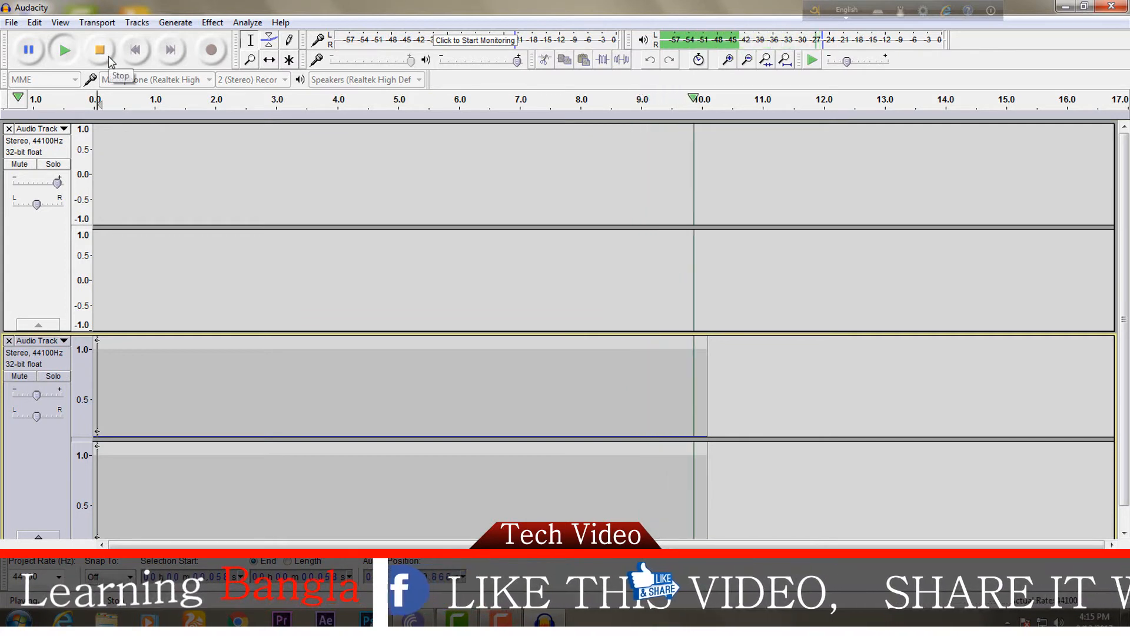
pyautogui.click(99, 49)
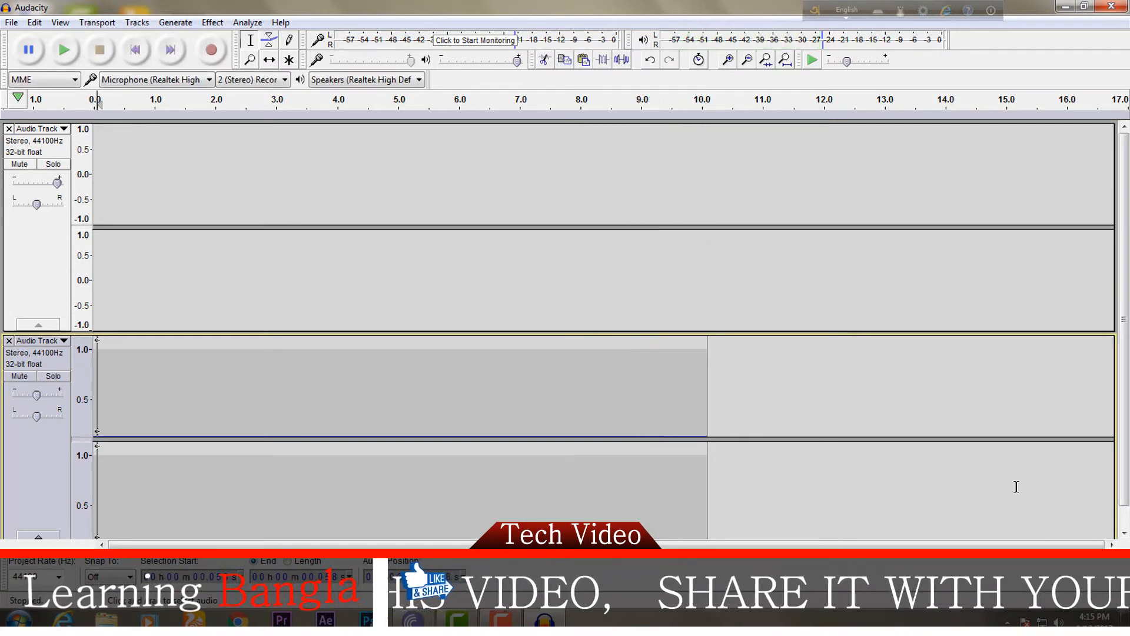
pyautogui.scroll(-3)
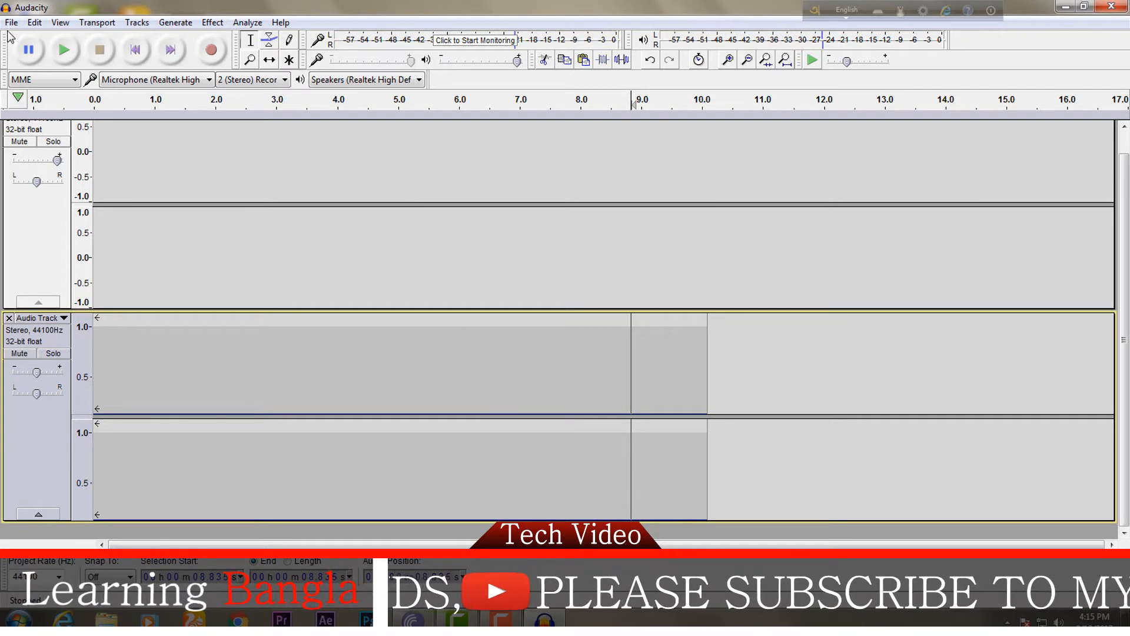
pyautogui.click(11, 22)
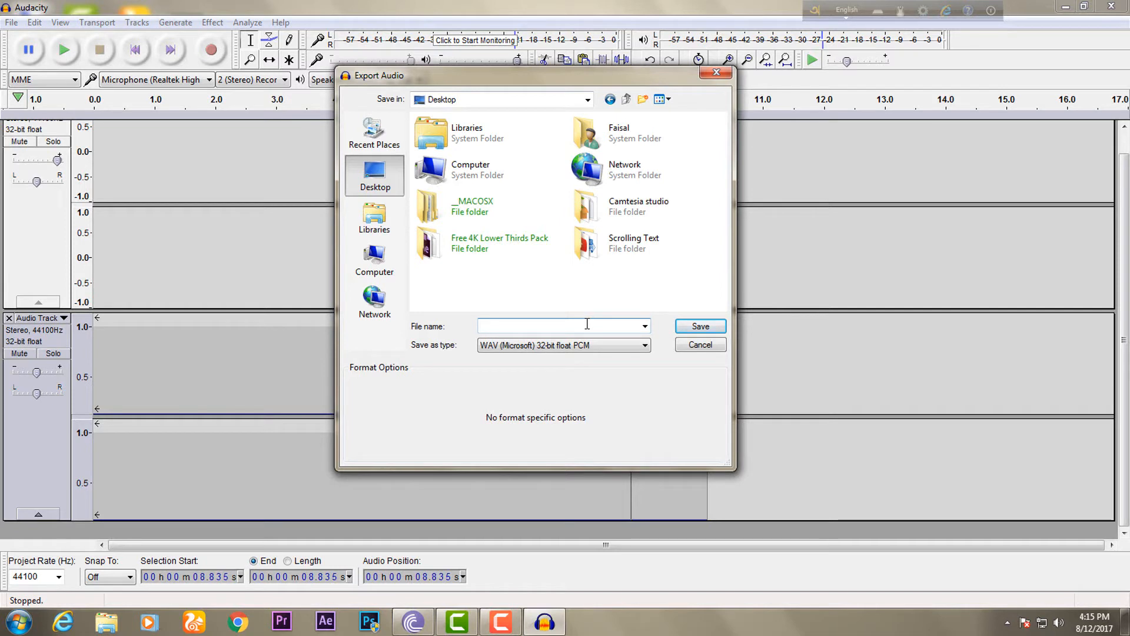
# Step: Export the recording to the Desktop as 'audio 2' in AIFF 16-bit PCM, skipping metadata
pyautogui.write('audio 2')
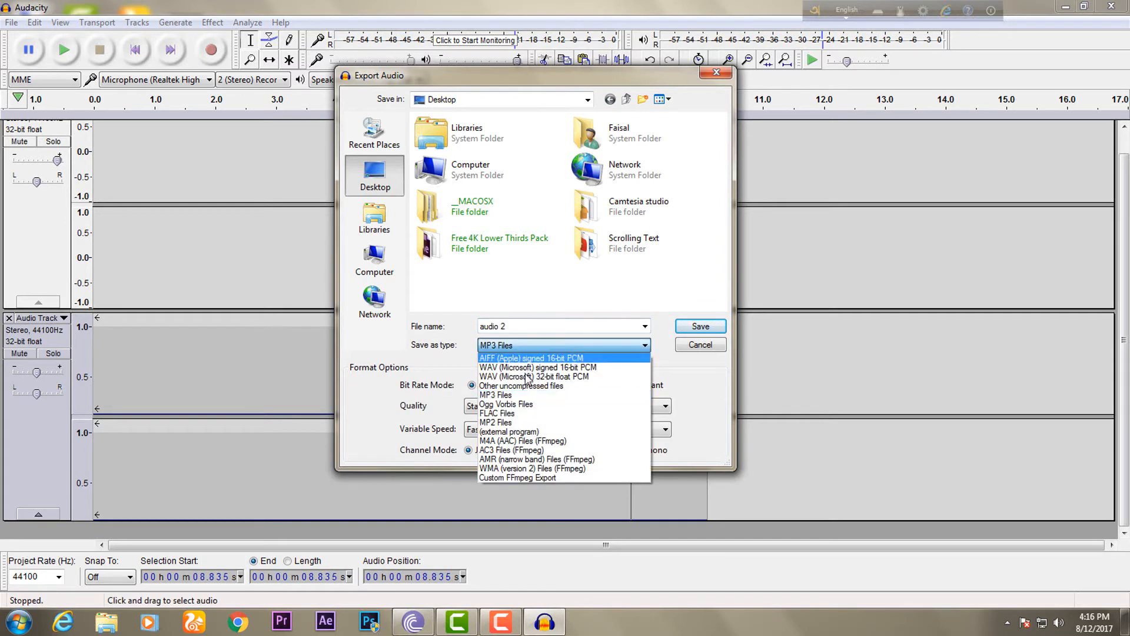
pyautogui.click(531, 358)
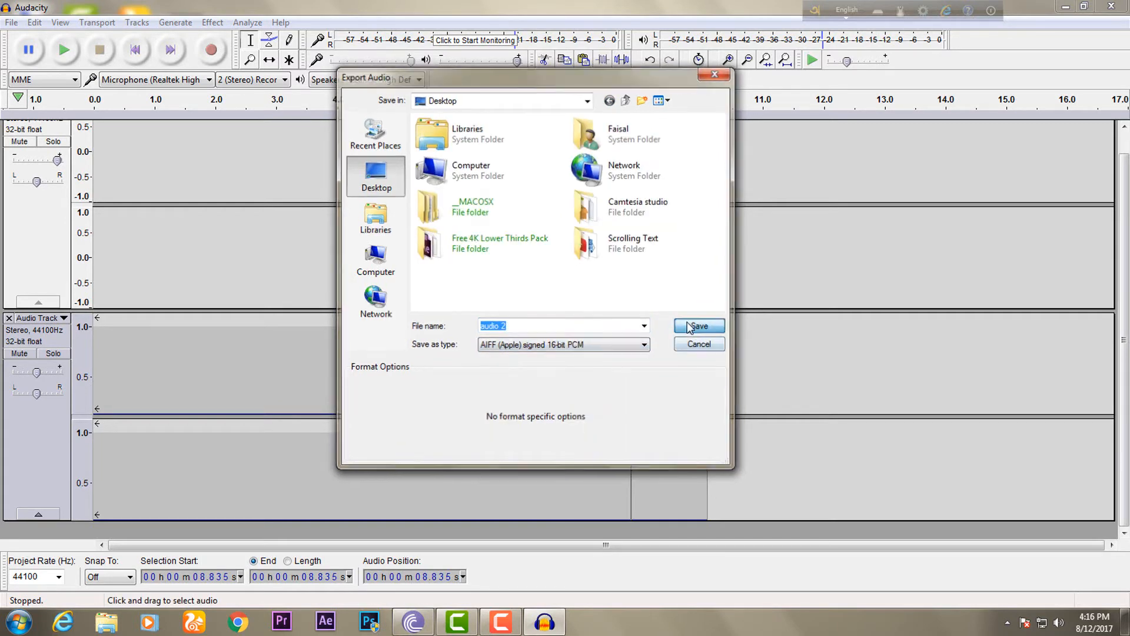
pyautogui.click(696, 326)
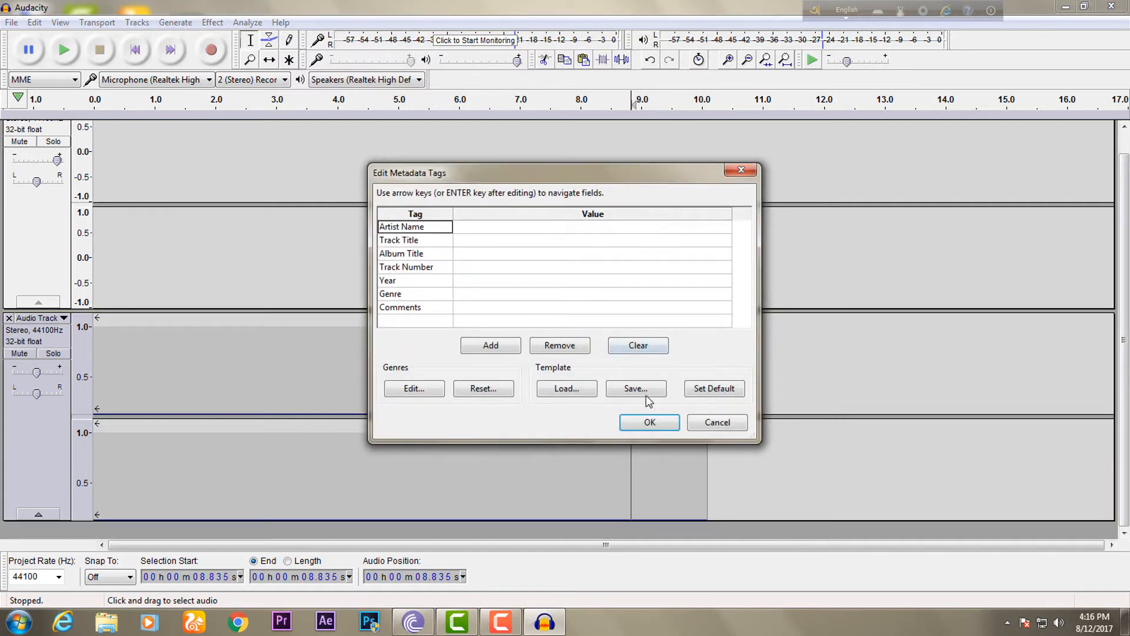
pyautogui.click(648, 422)
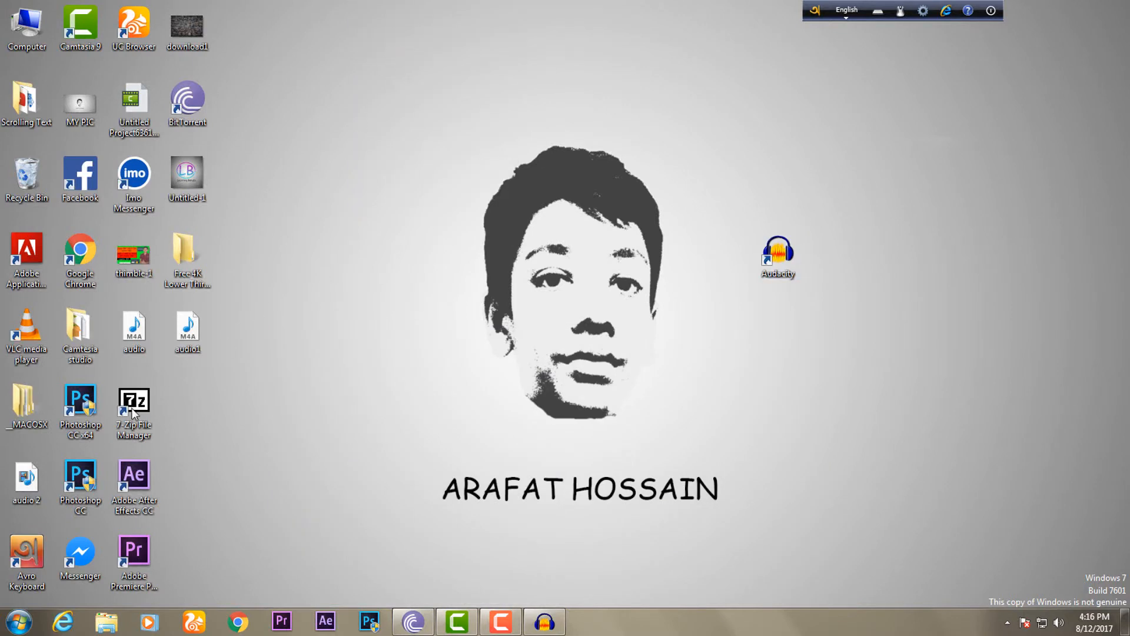
# Step: Play the exported 'audio 2' file in Windows Media Player, then close the player
pyautogui.click(27, 479)
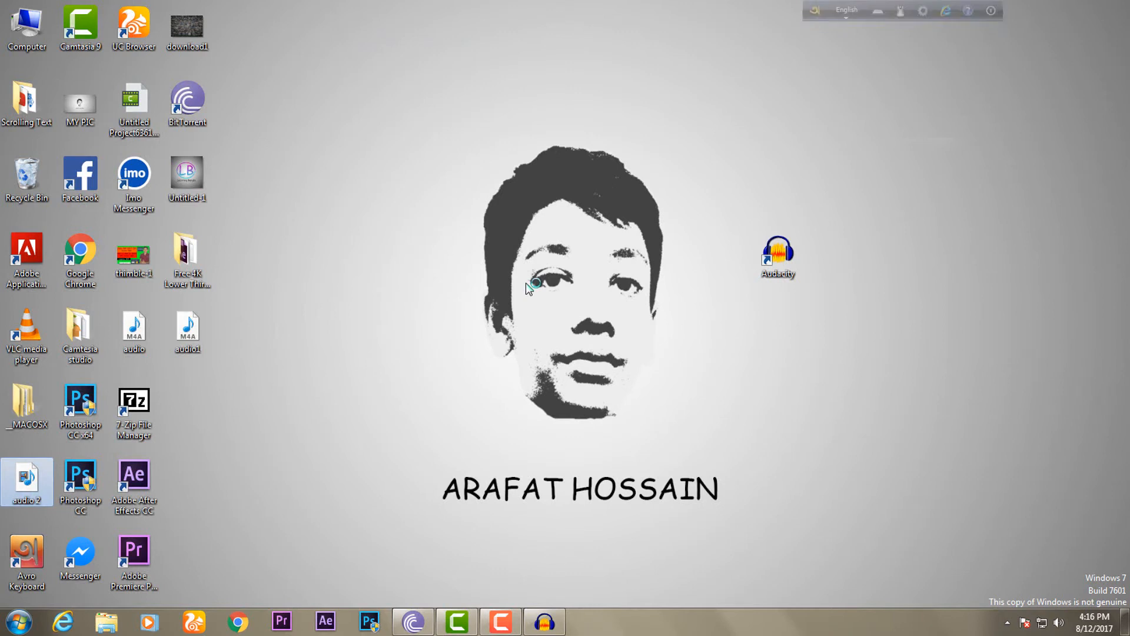
pyautogui.doubleClick(27, 482)
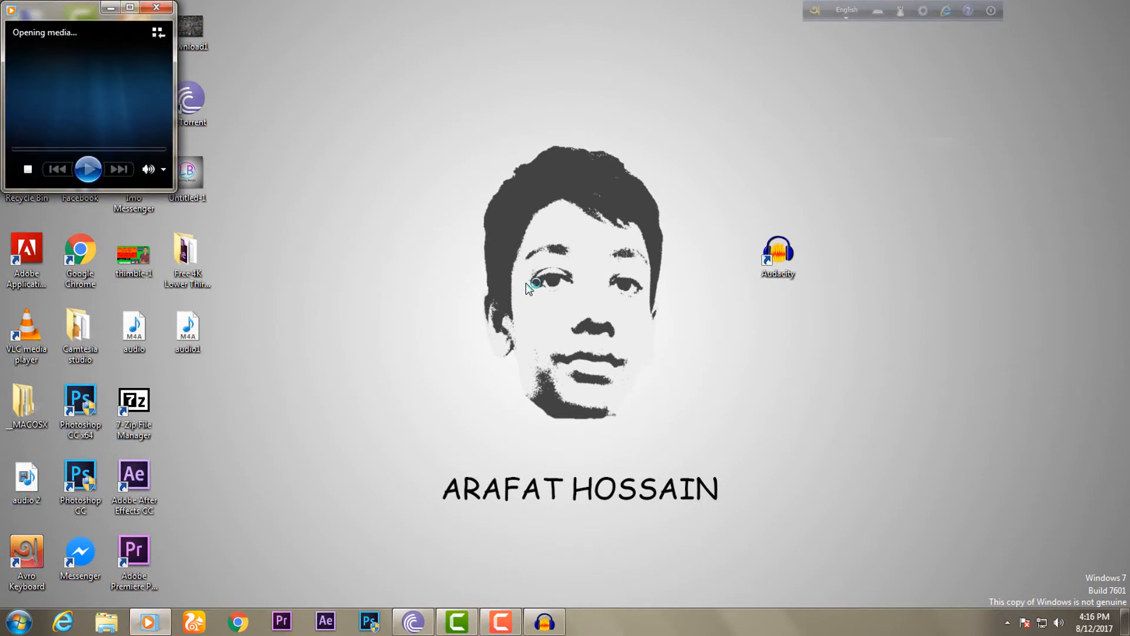
pyautogui.click(86, 169)
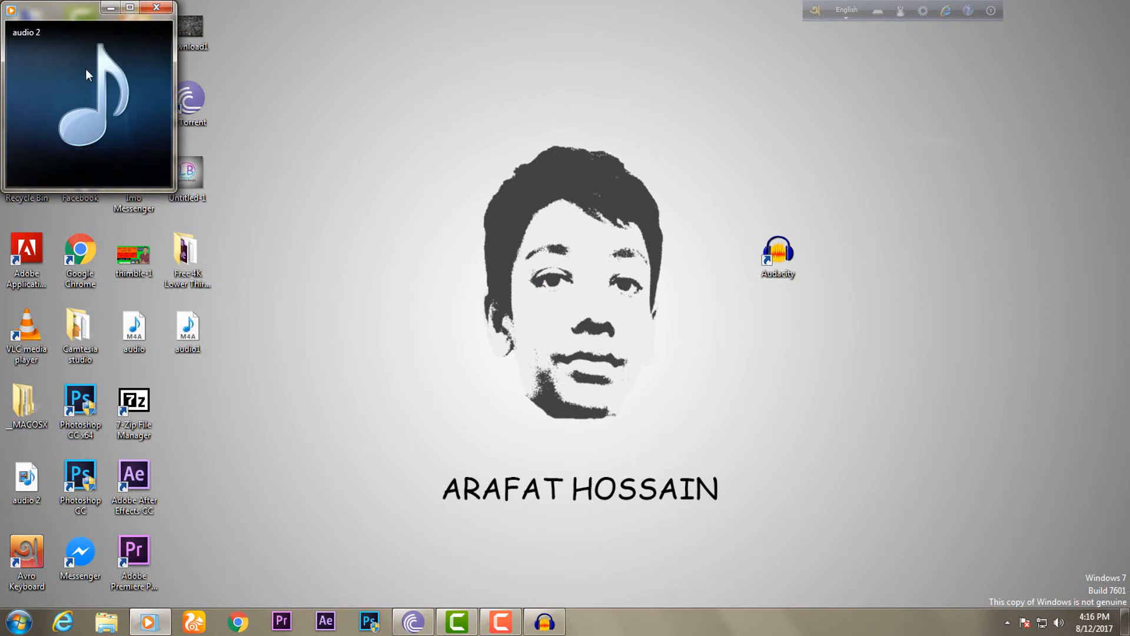
pyautogui.click(157, 8)
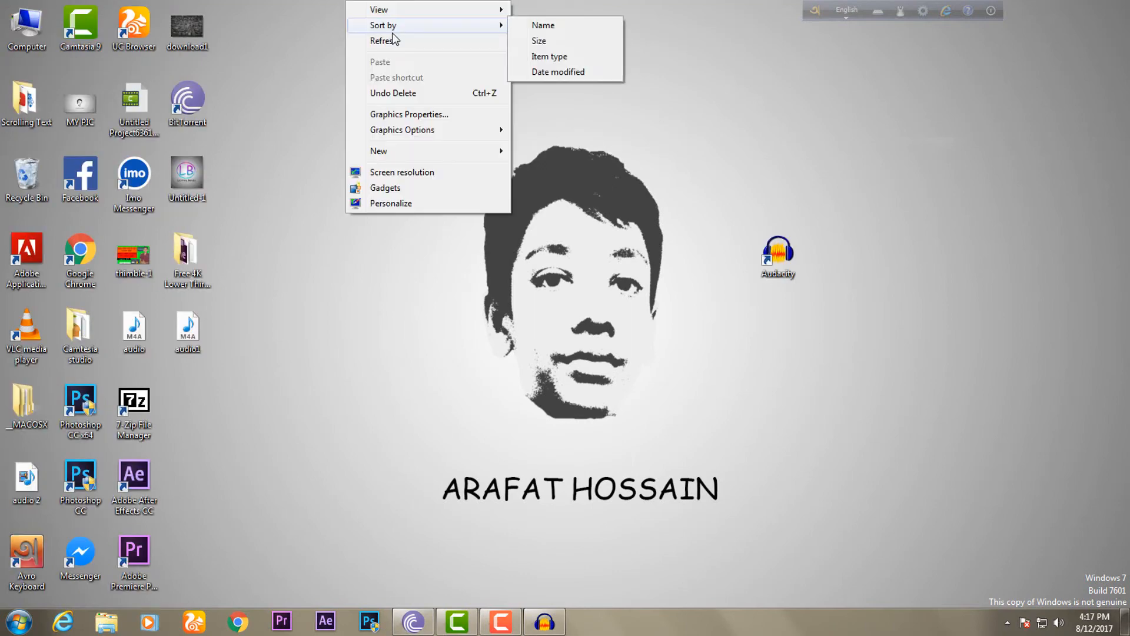
pyautogui.click(398, 40)
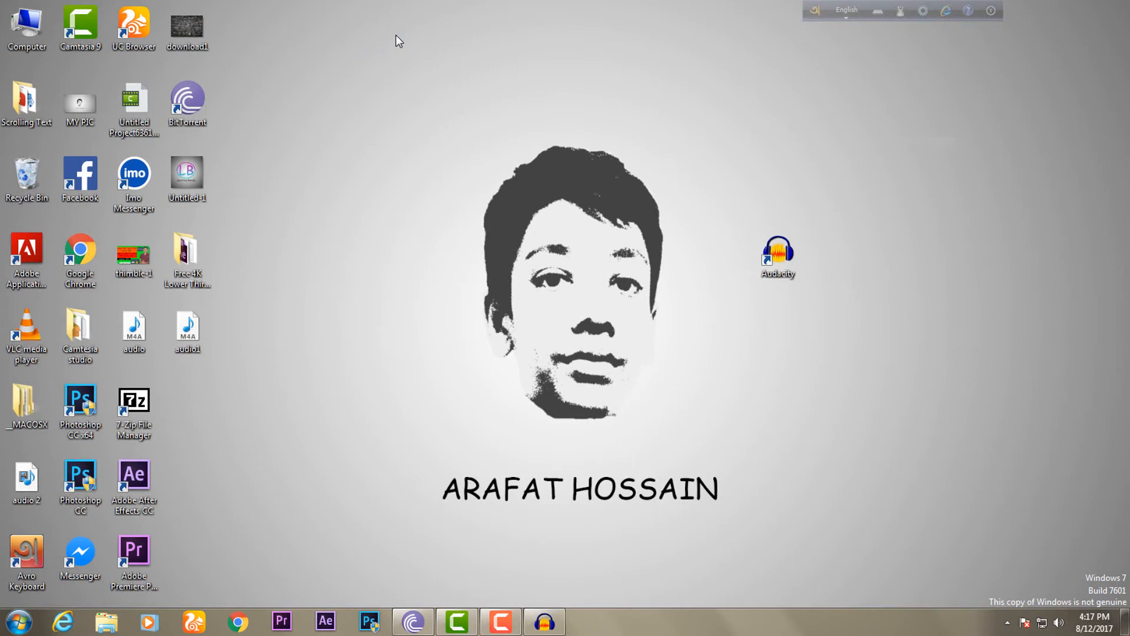
pyautogui.rightClick(400, 42)
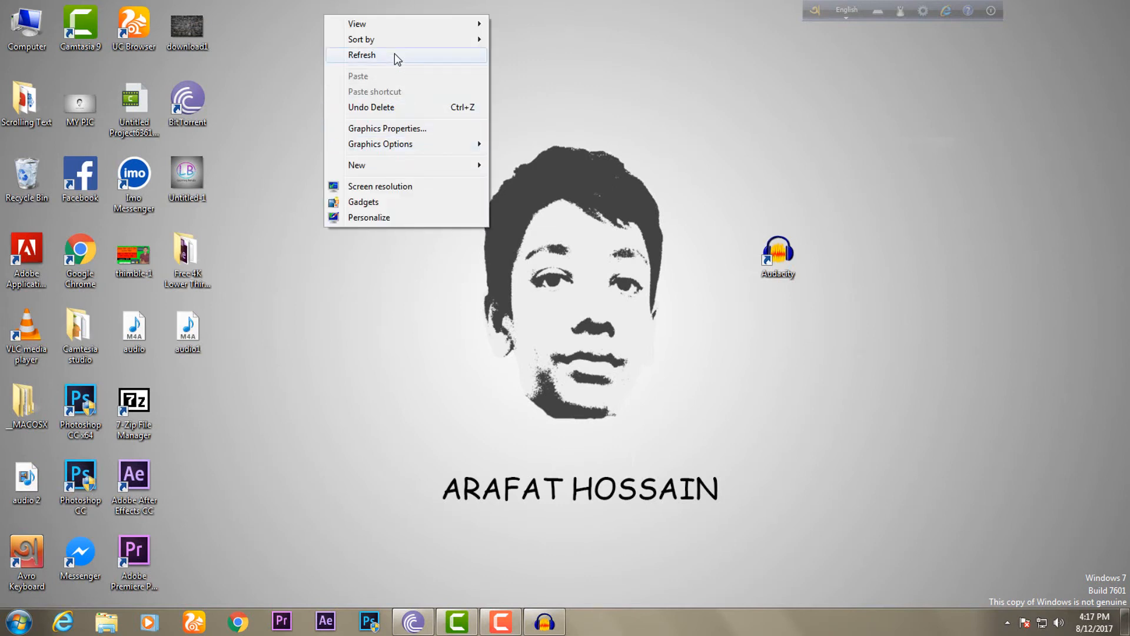
pyautogui.click(361, 55)
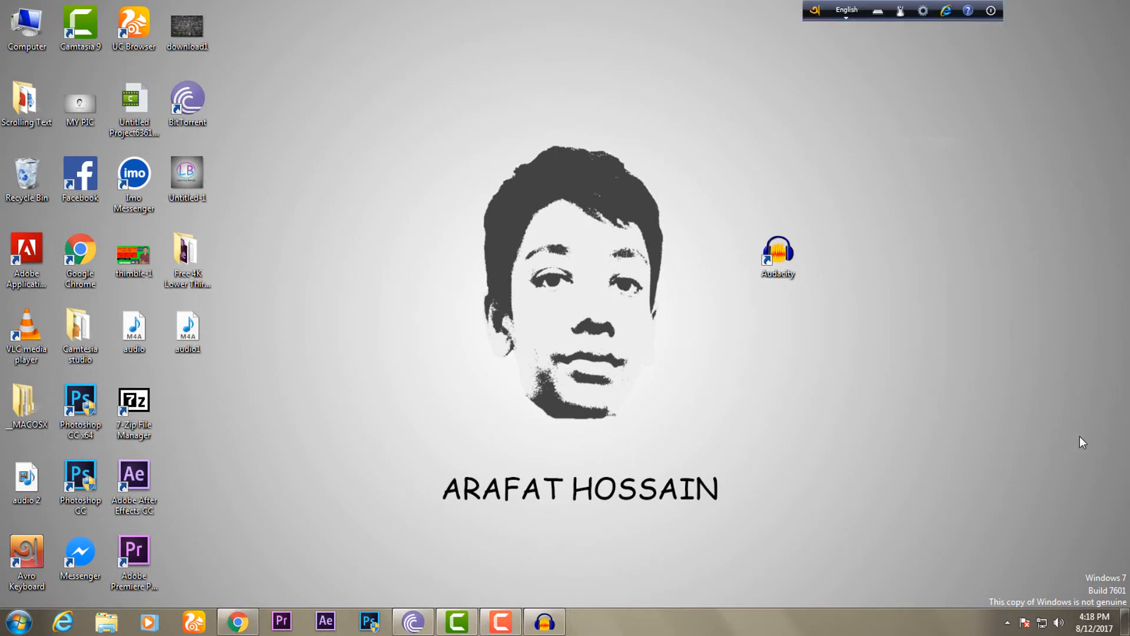
pyautogui.moveTo(901, 193)
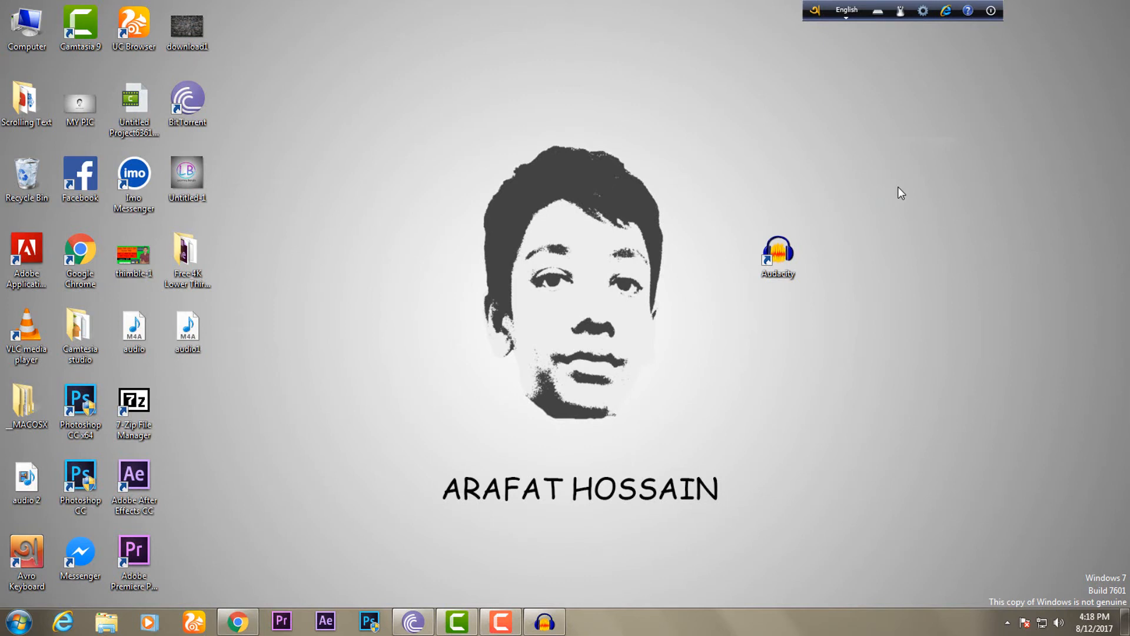
pyautogui.moveTo(337, 431)
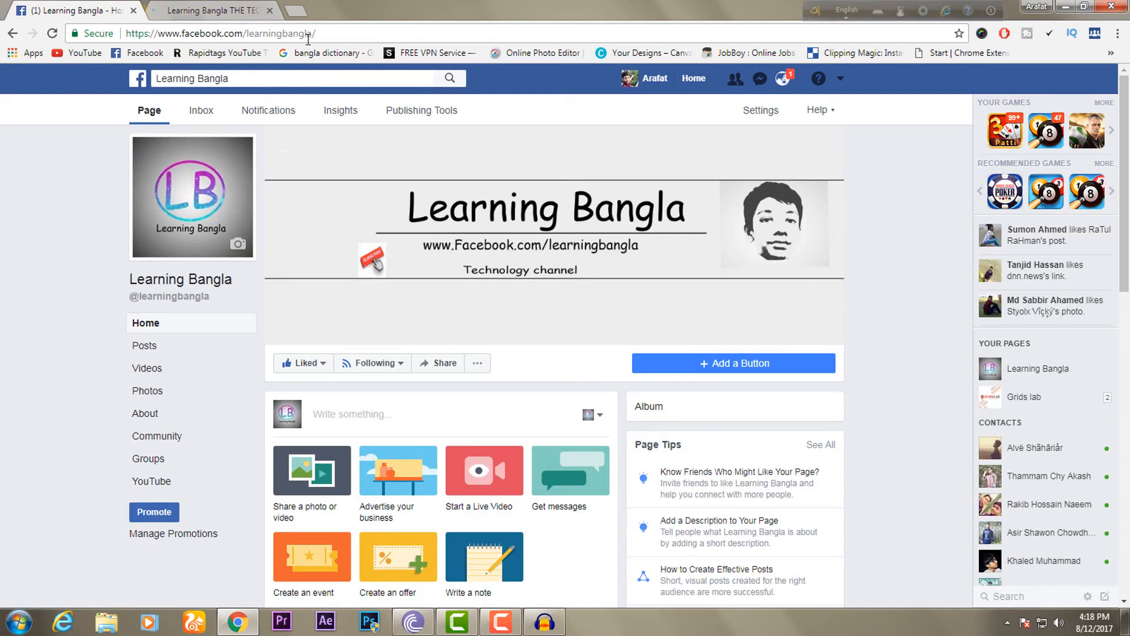
pyautogui.moveTo(440, 275)
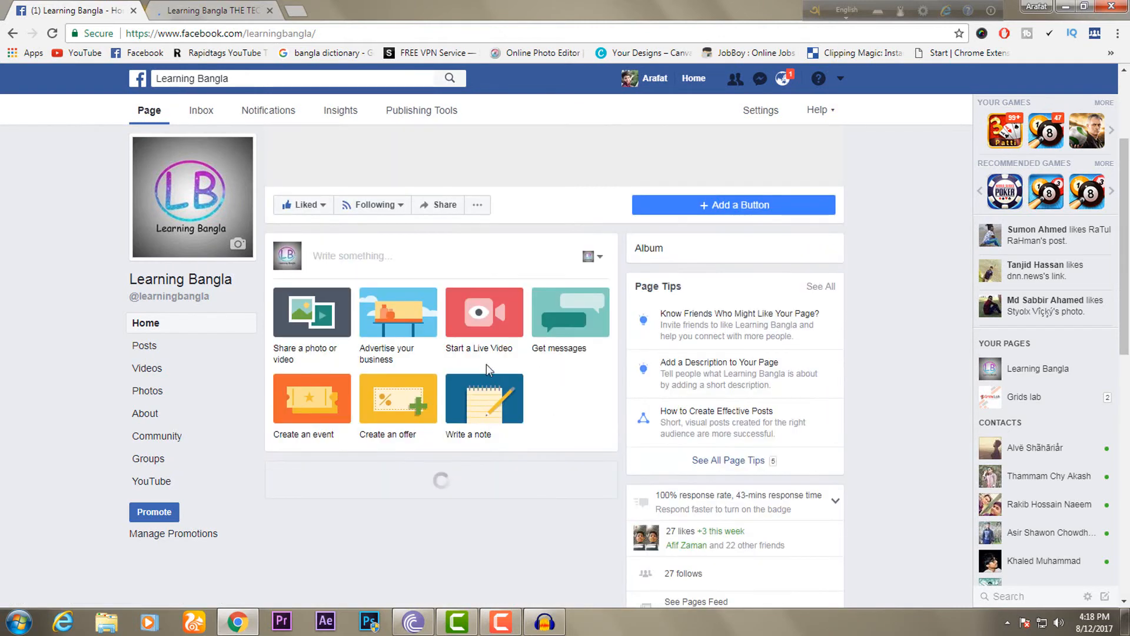
# Step: Switch to the Learning Bangla help group tab and scroll through its posts
pyautogui.scroll(-3)
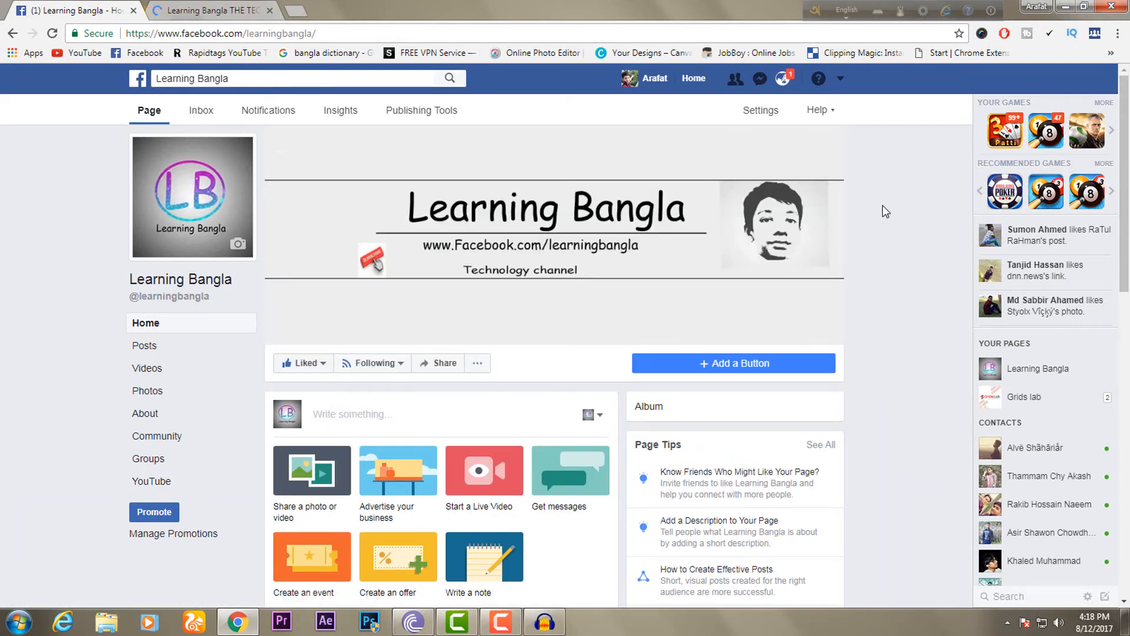
pyautogui.click(210, 10)
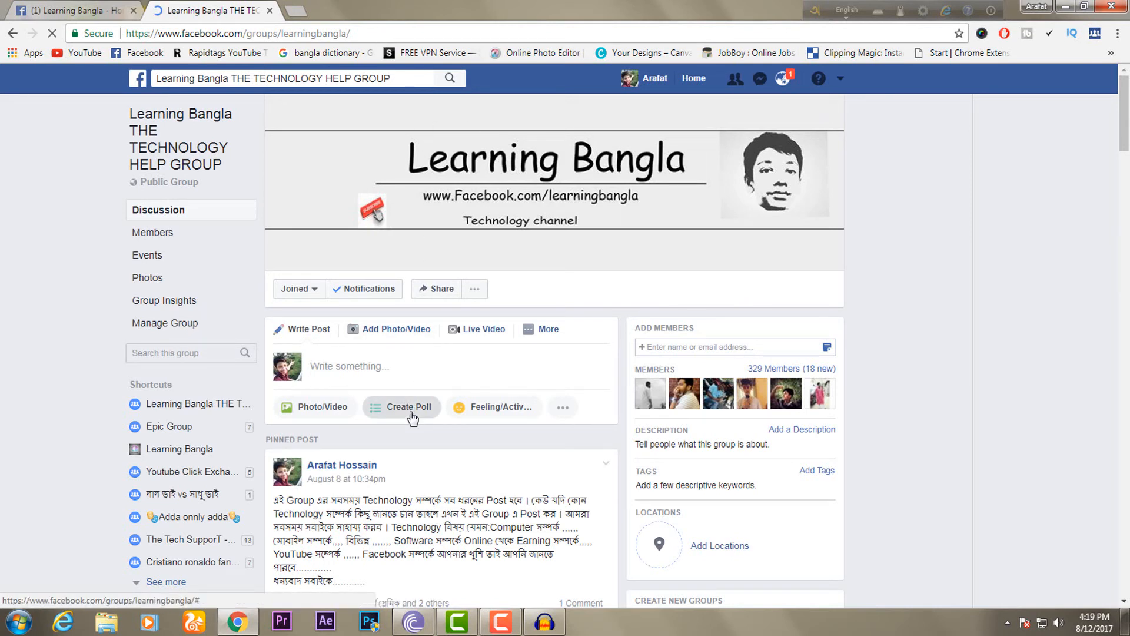
pyautogui.scroll(-3)
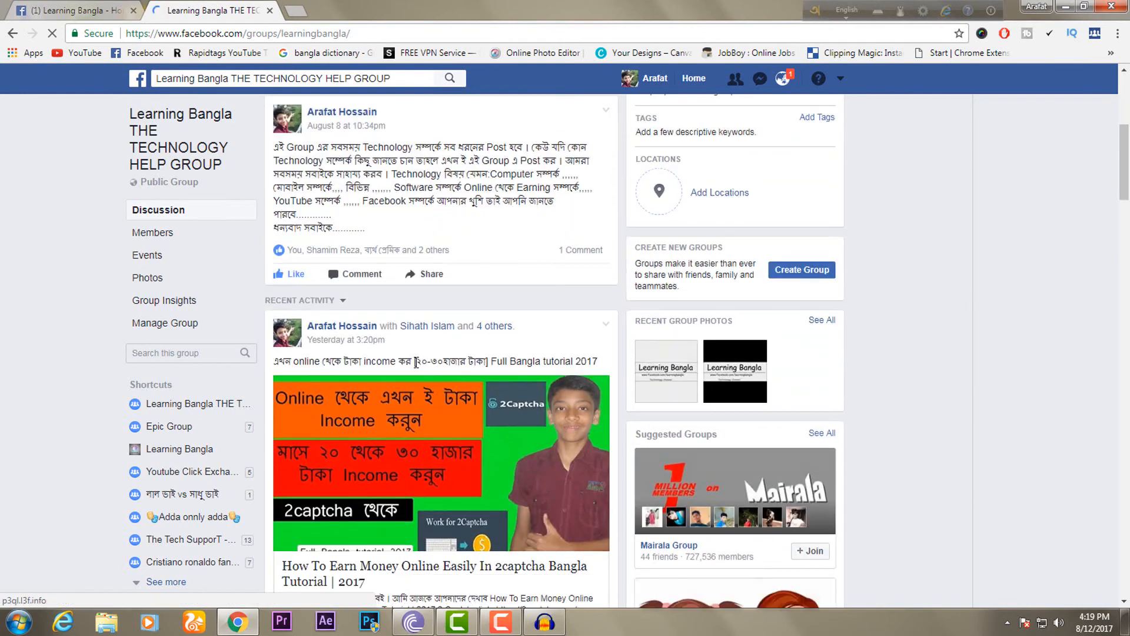